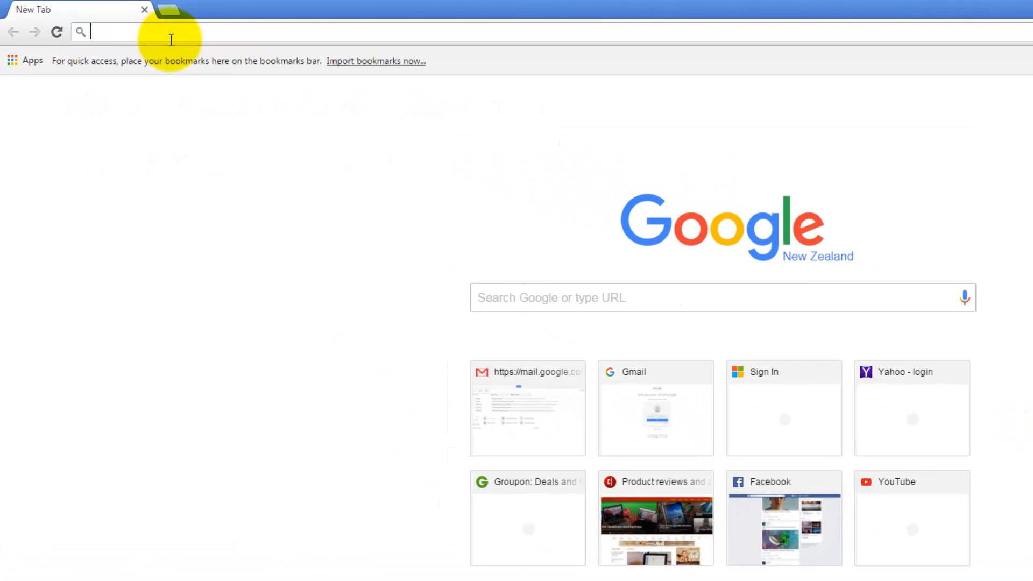
text(gmail.com)
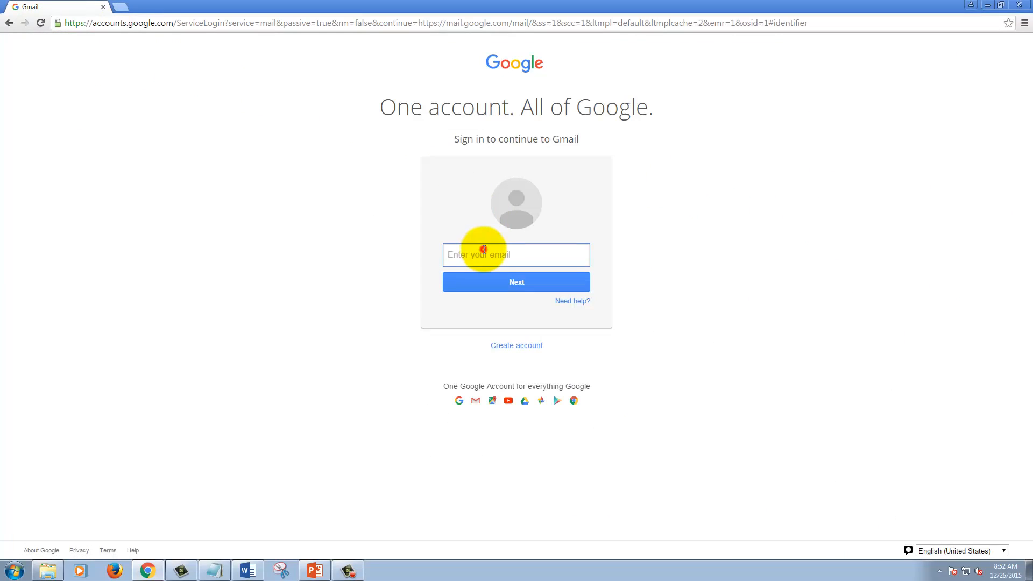
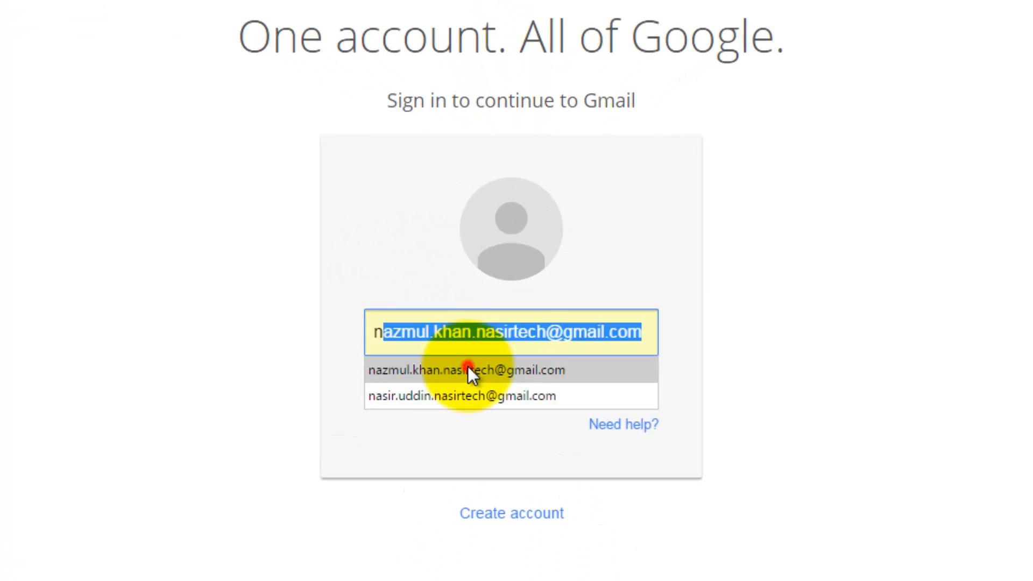
click(463, 369)
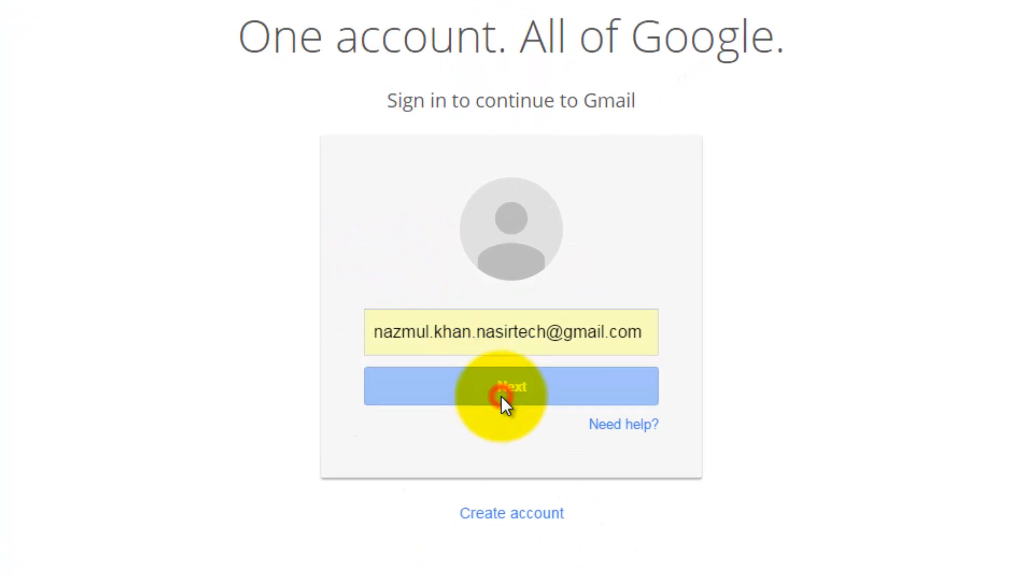
click(510, 387)
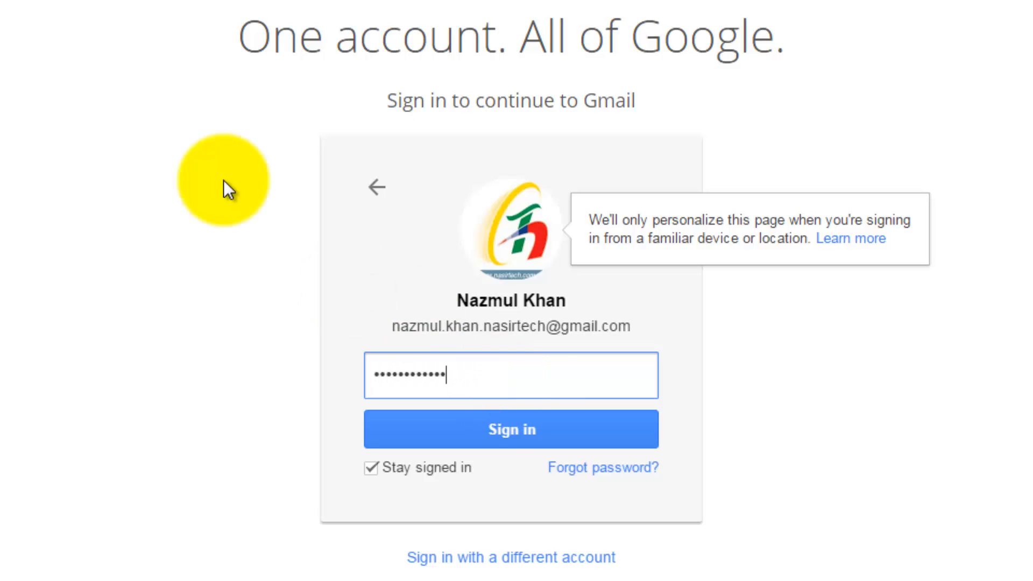
click(510, 429)
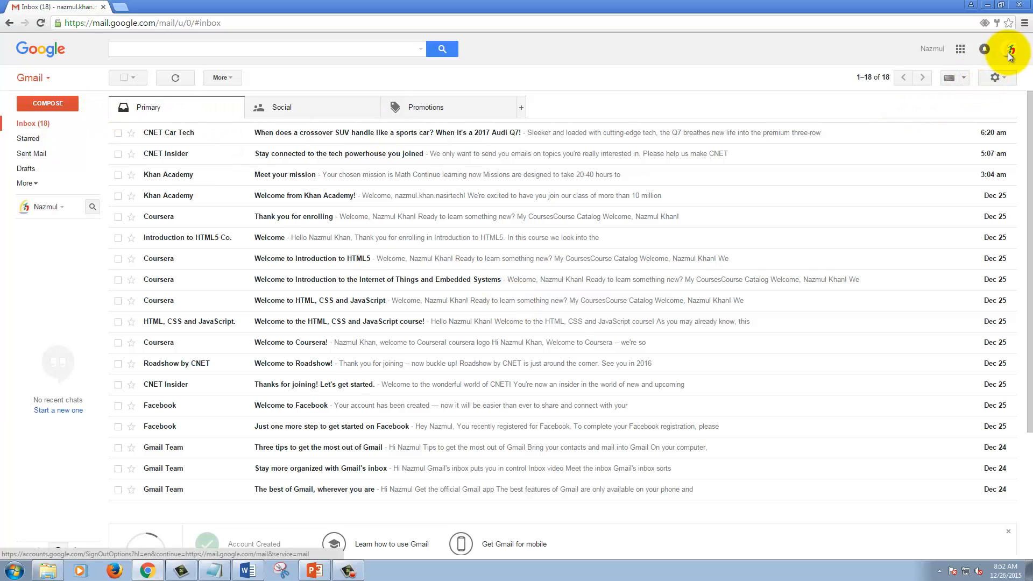
click(1008, 49)
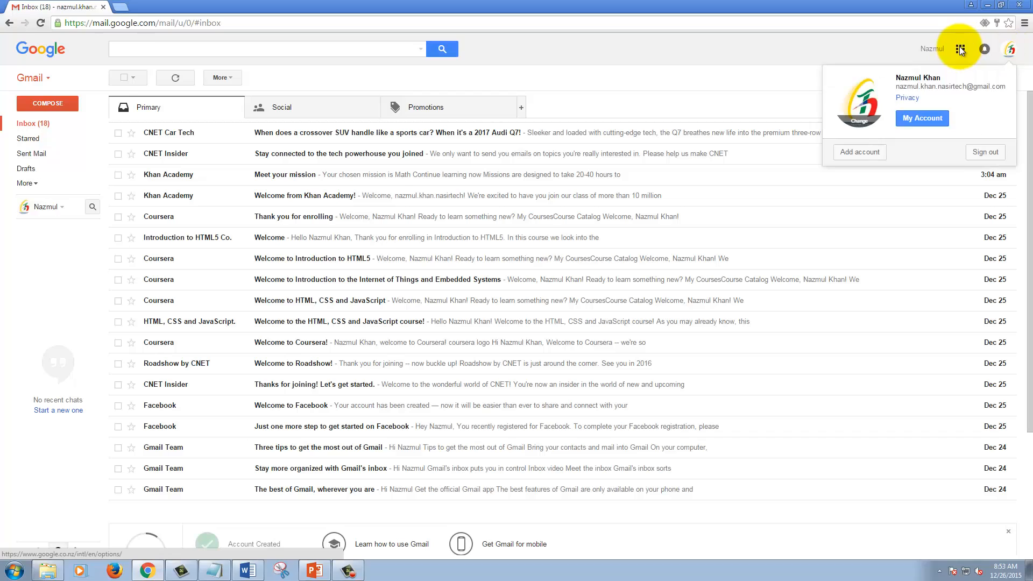
click(952, 49)
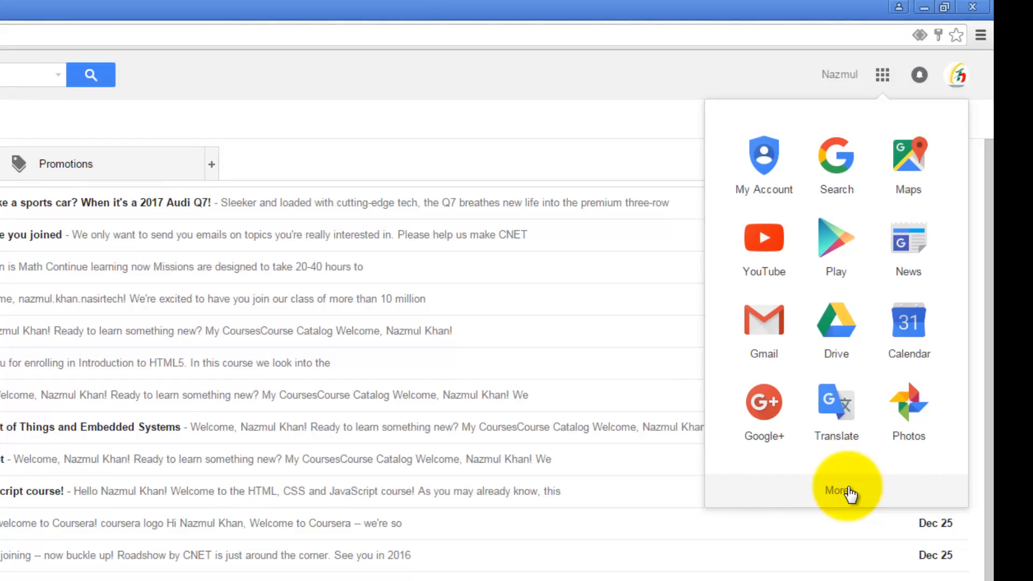
click(836, 489)
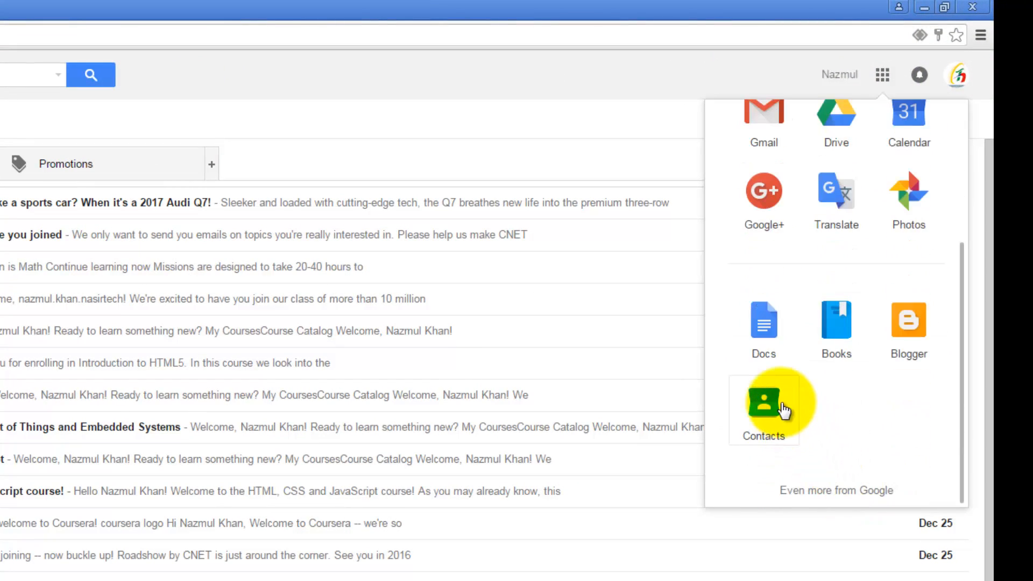
mouse_move(781, 409)
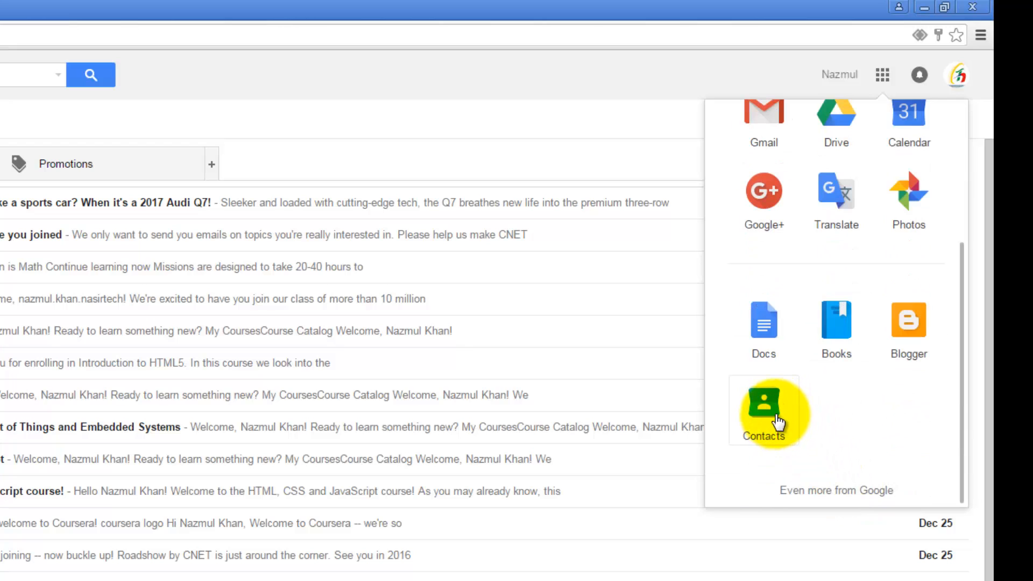
click(764, 409)
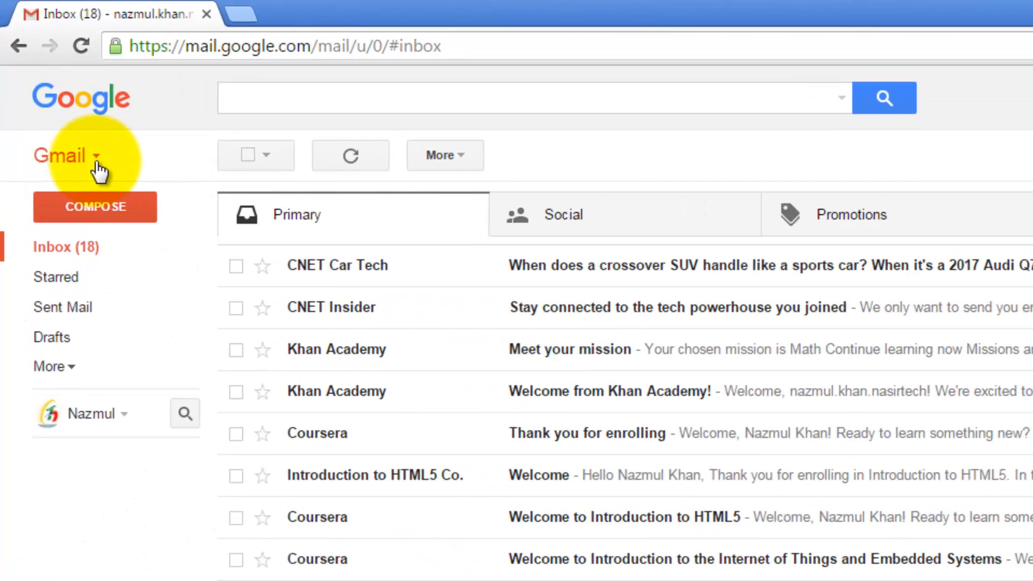
Step: Switch from Gmail to Google Contacts via the Google services dropdown
click(69, 155)
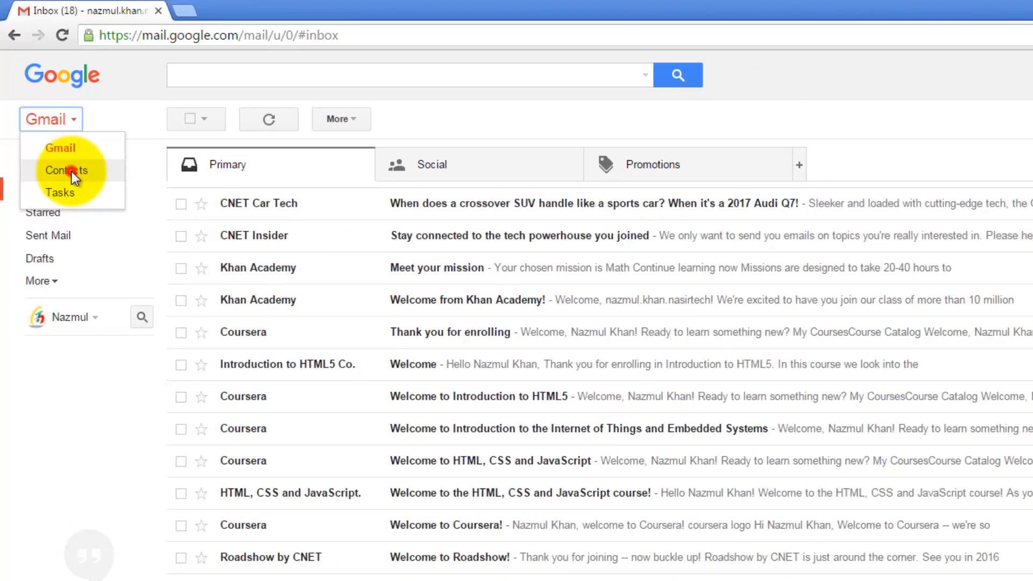
click(66, 170)
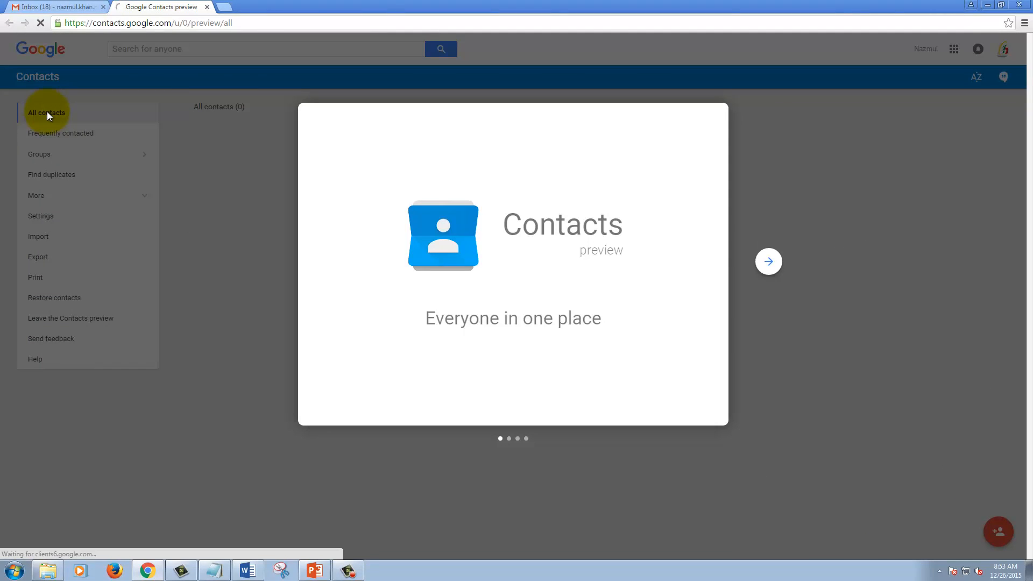
Step: Advance through the Contacts preview tour slides until the empty contact list shows
click(56, 6)
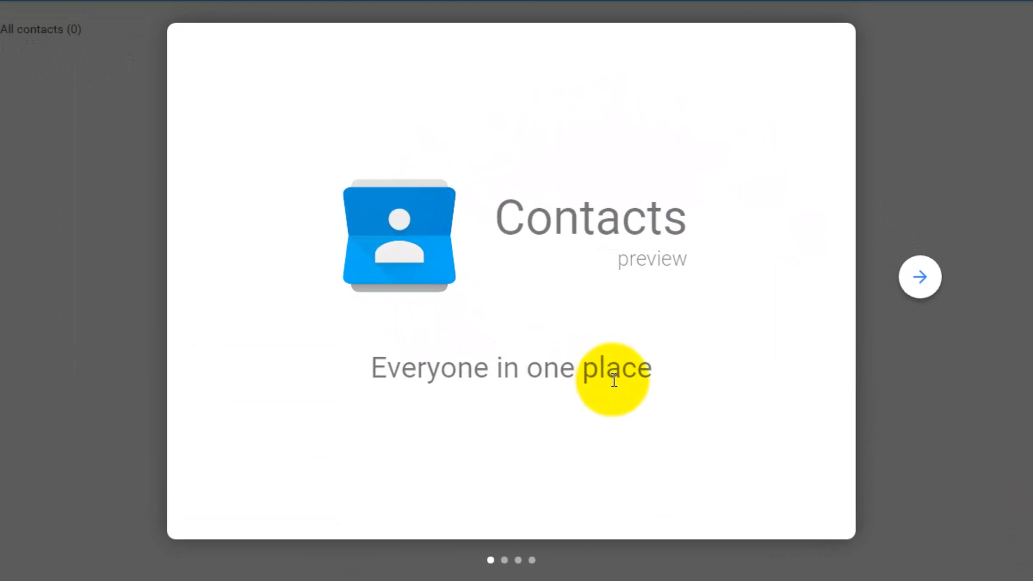
mouse_move(920, 276)
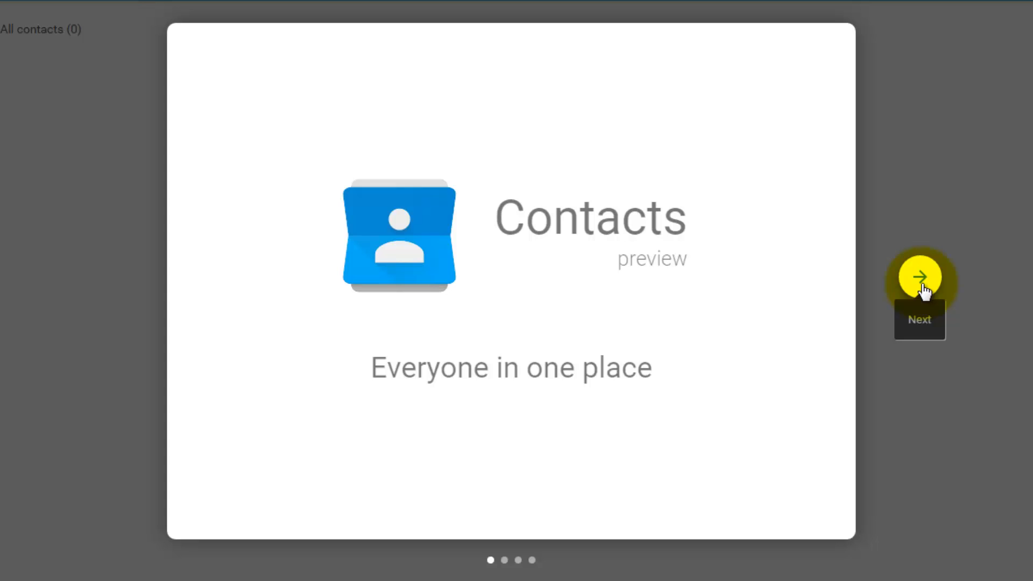
click(920, 276)
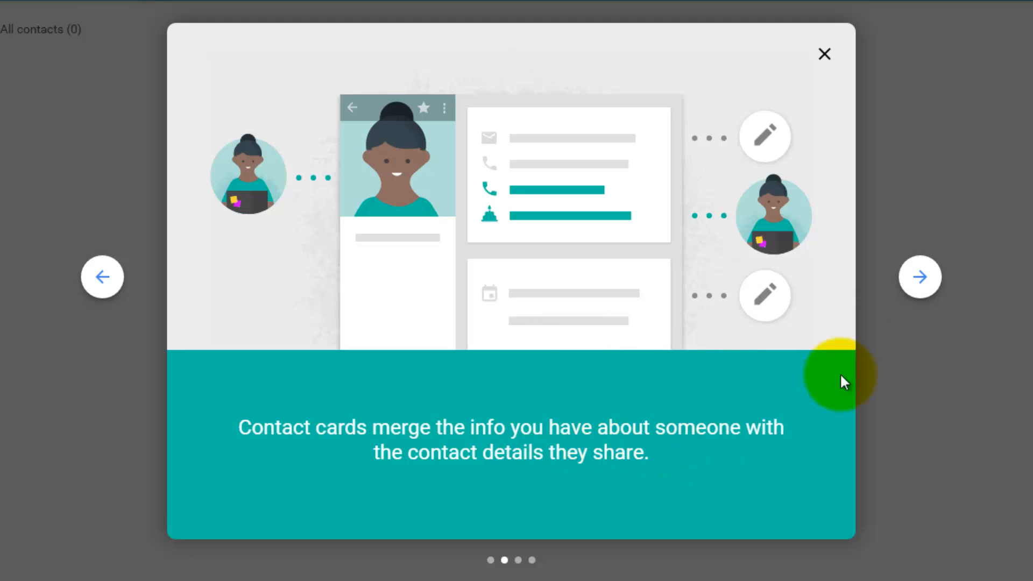
click(920, 277)
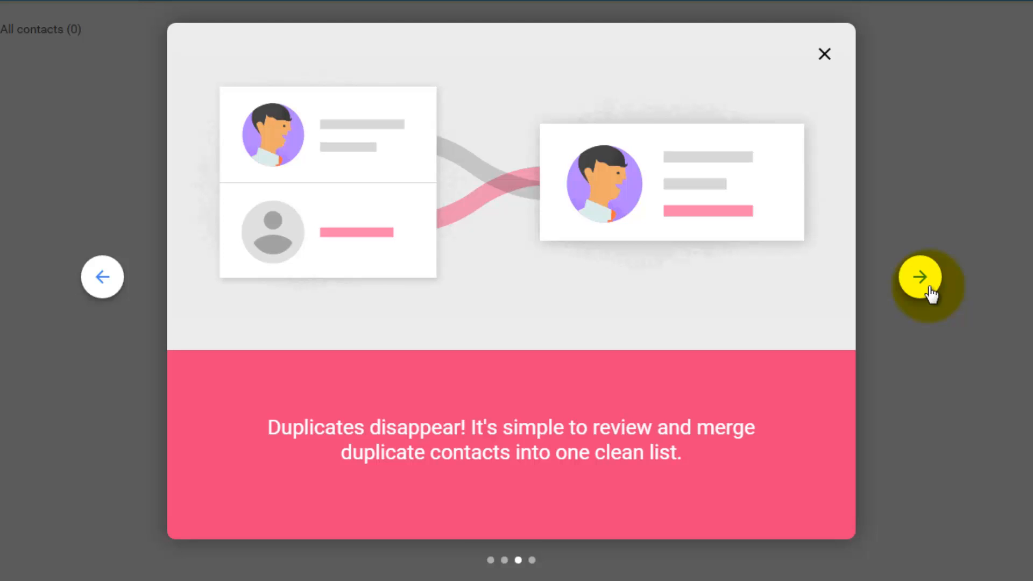
click(920, 277)
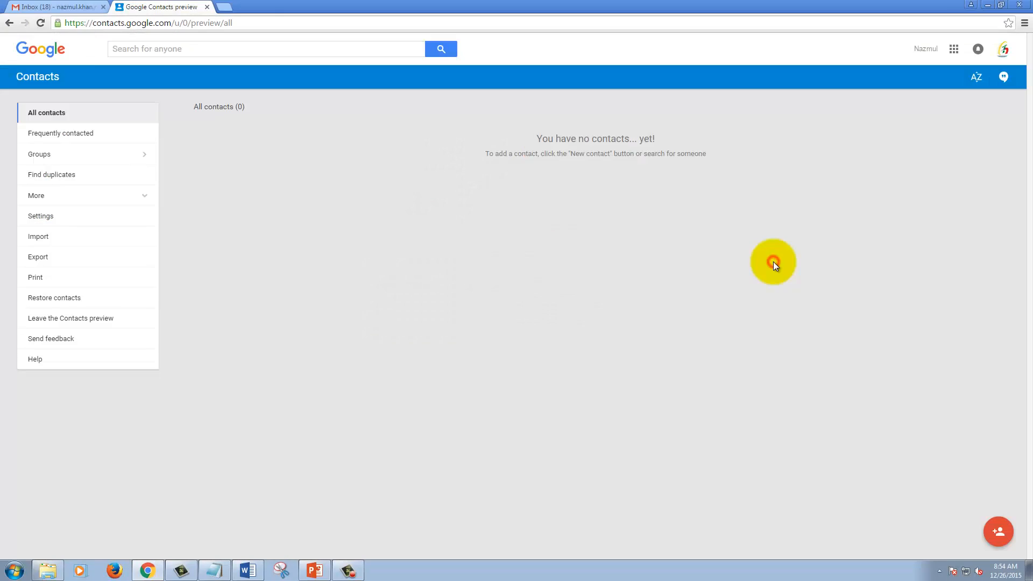
mouse_move(461, 165)
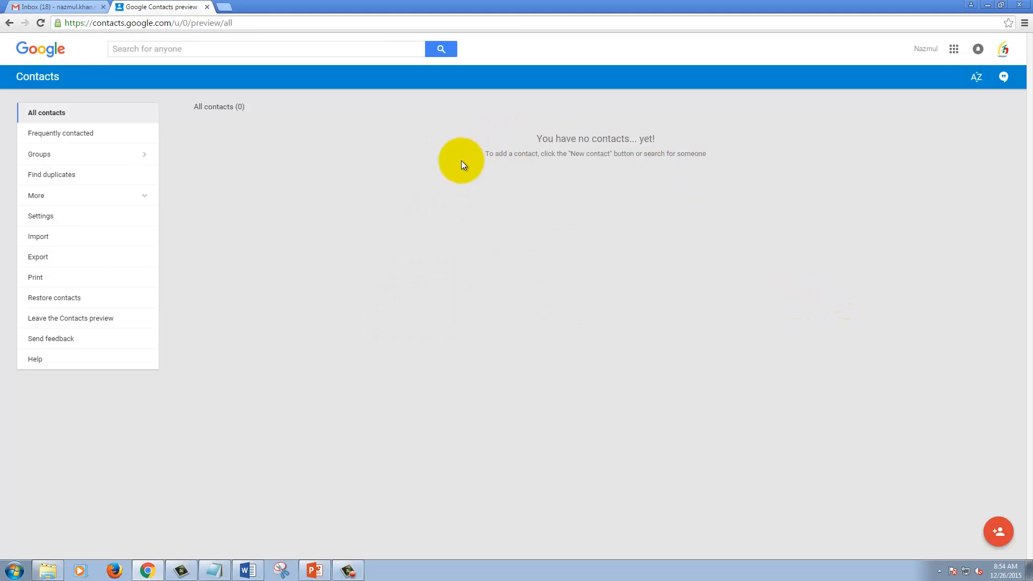
mouse_move(867, 385)
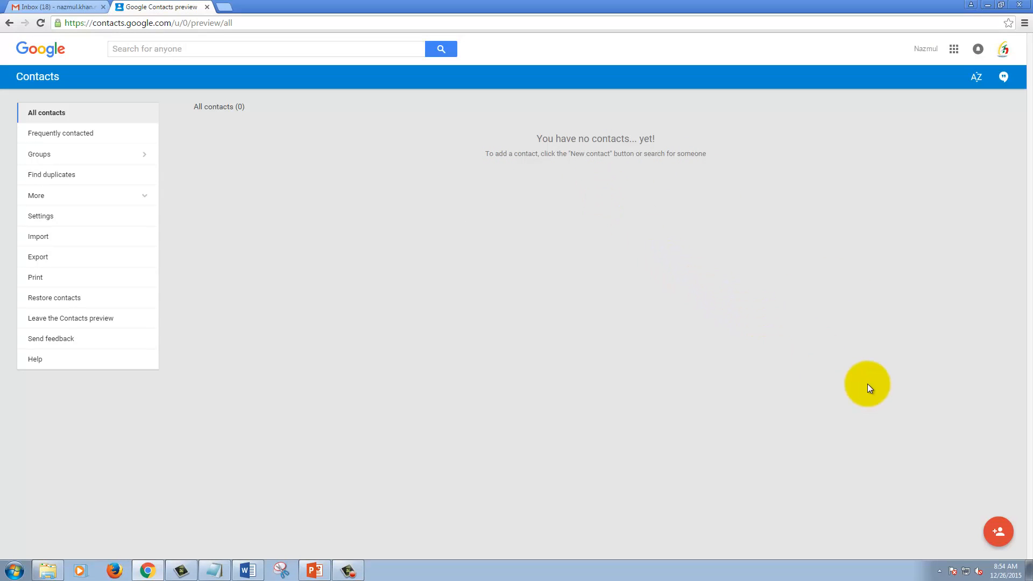
mouse_move(925, 412)
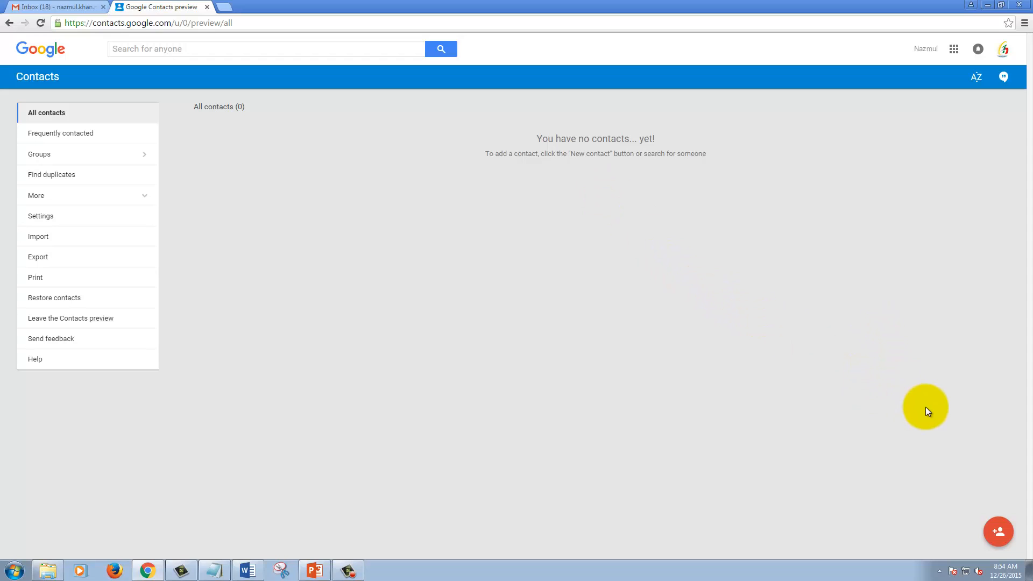
mouse_move(999, 531)
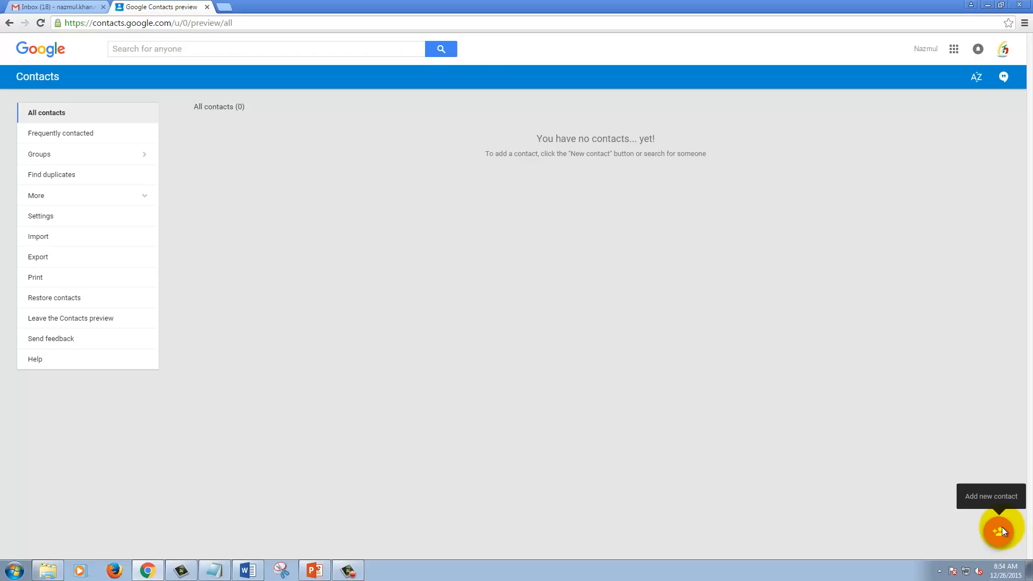
Step: Start a new contact with the red Add new contact button
click(1001, 532)
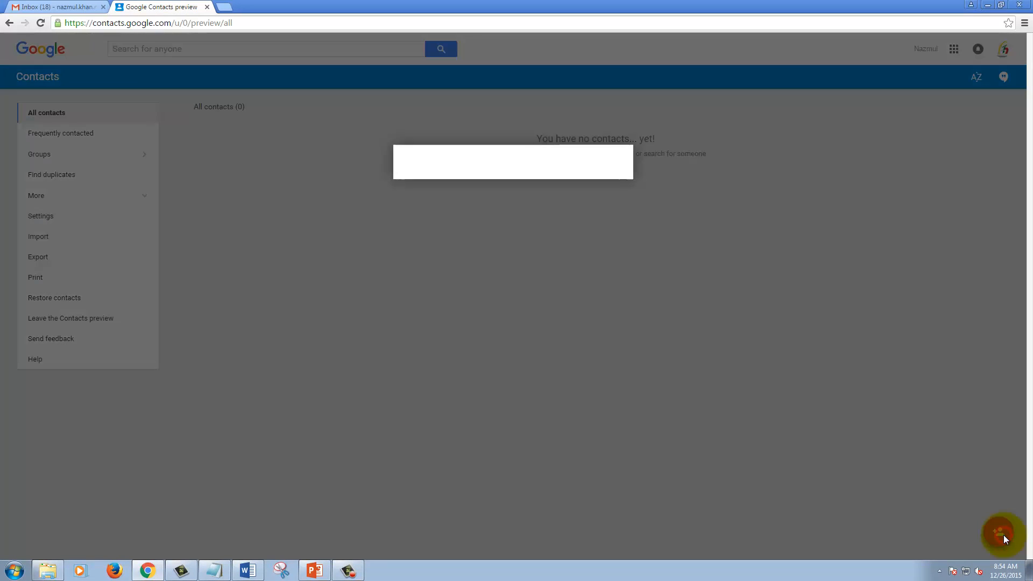
click(996, 531)
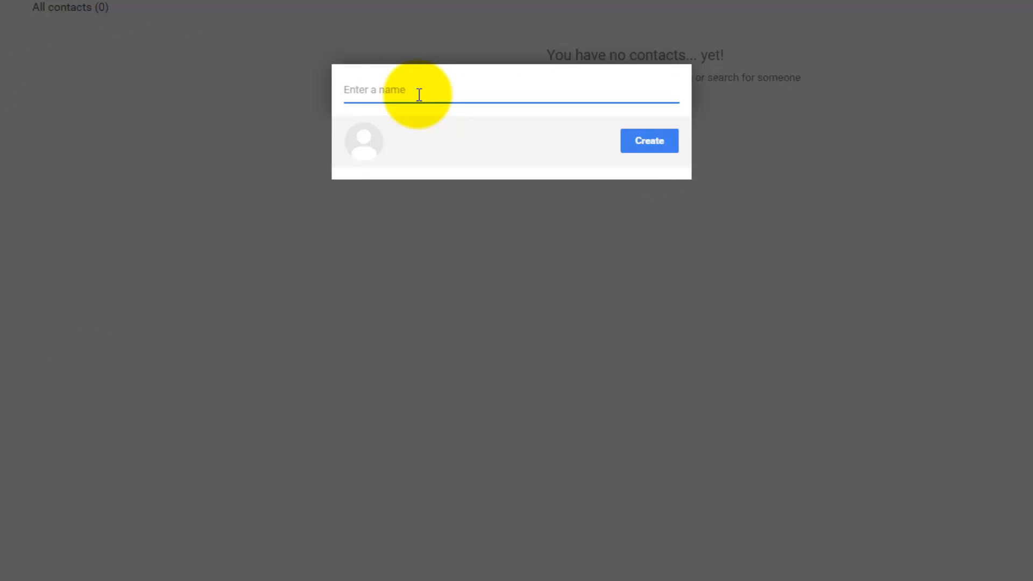
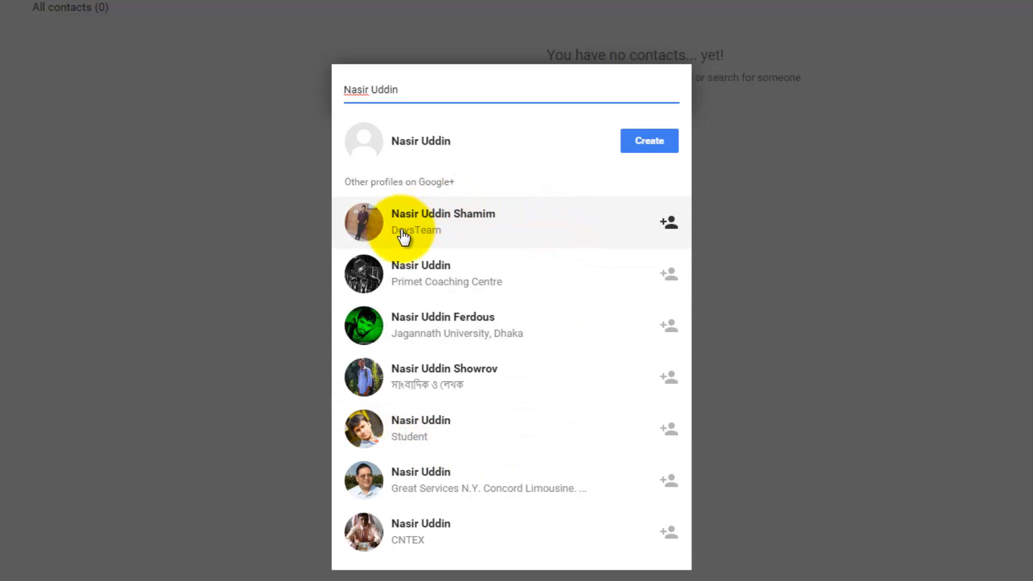
mouse_move(451, 339)
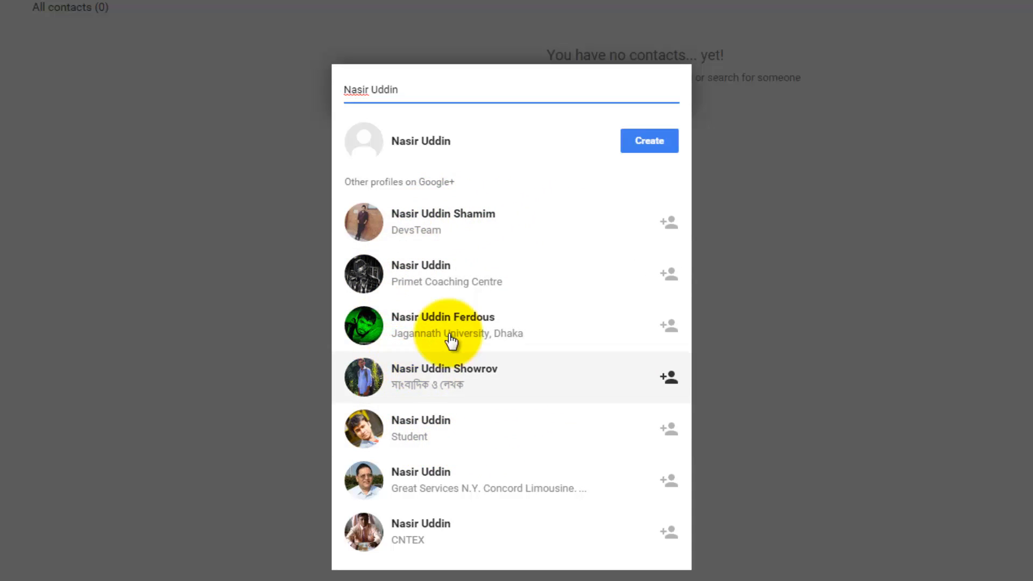
mouse_move(528, 177)
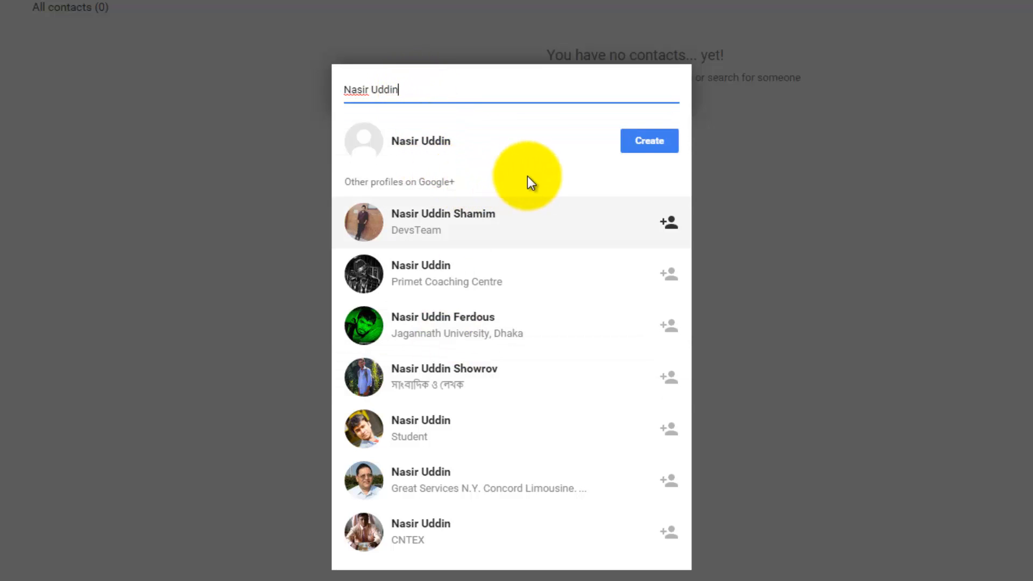
mouse_move(567, 510)
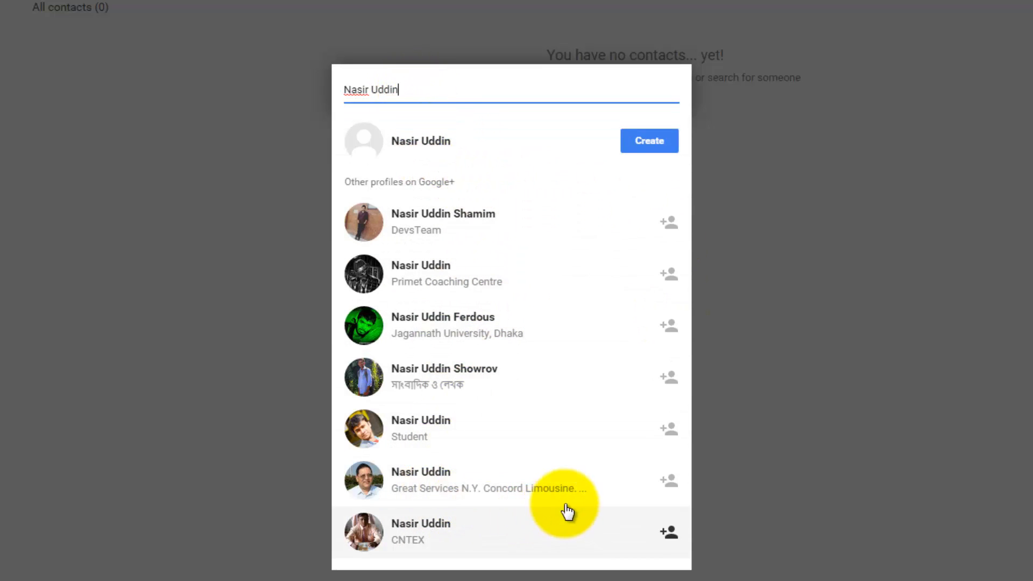
mouse_move(472, 198)
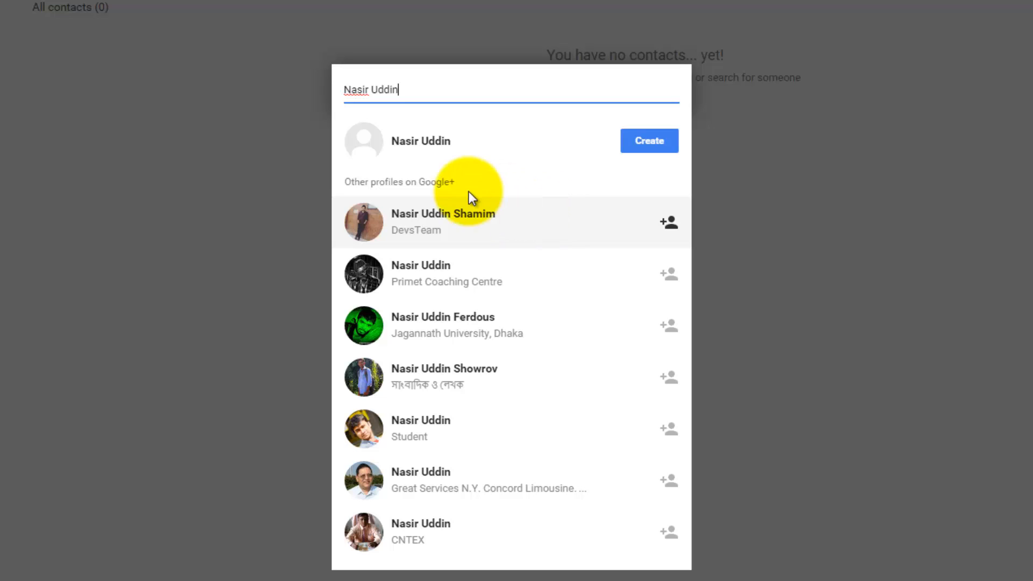
mouse_move(576, 159)
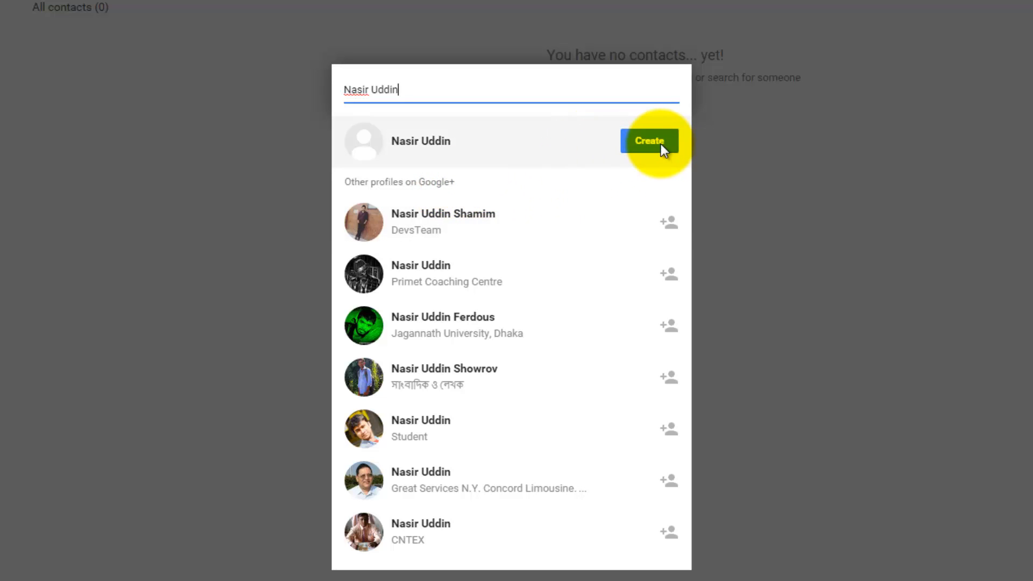
click(649, 141)
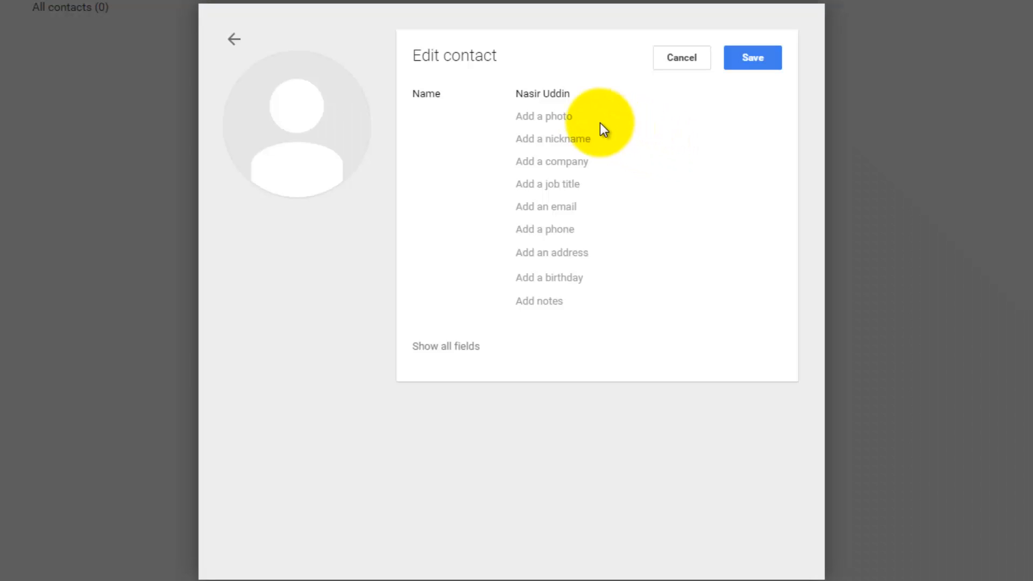
mouse_move(446, 346)
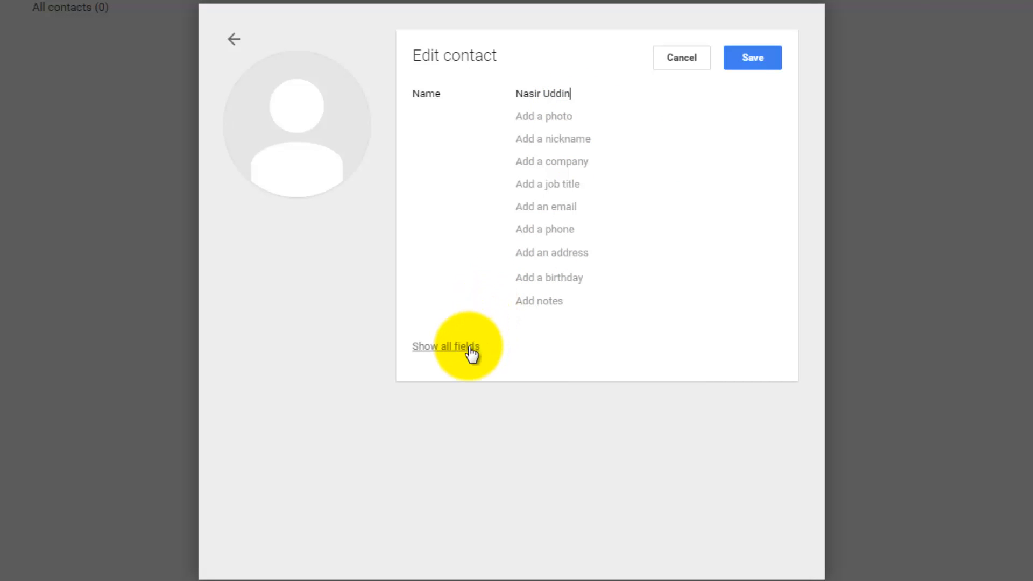
click(445, 345)
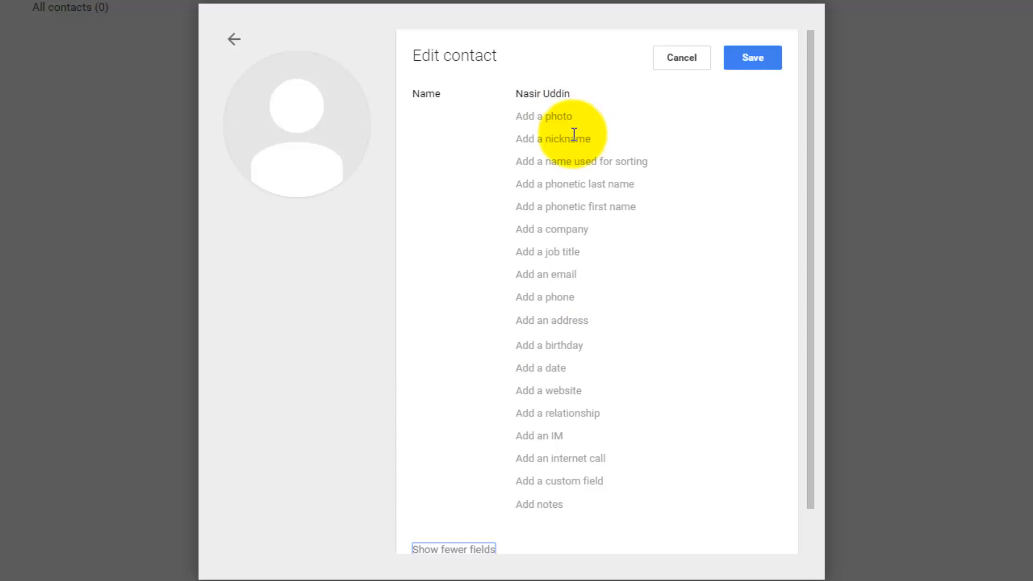
mouse_move(592, 295)
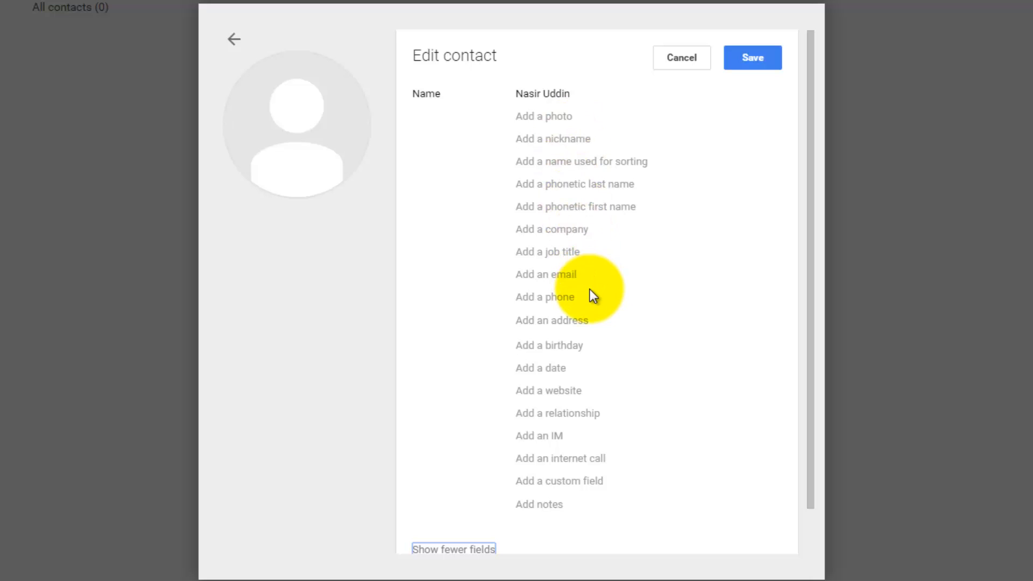
click(542, 92)
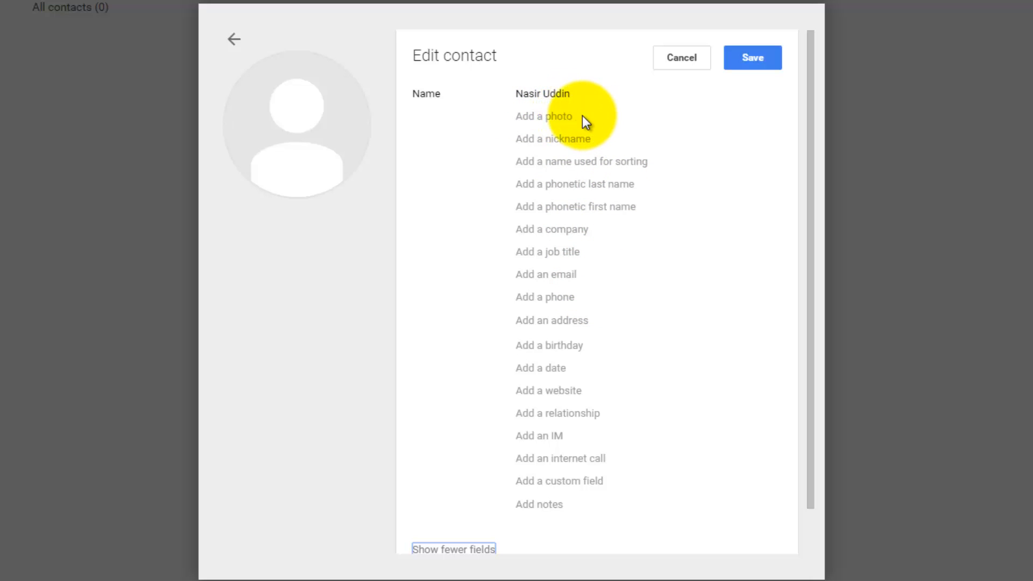
click(552, 139)
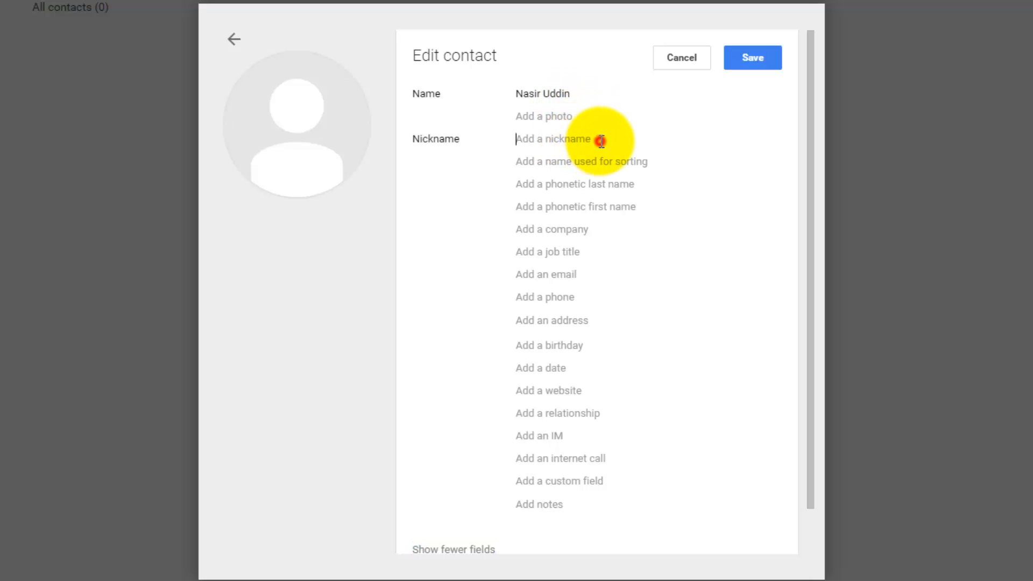
mouse_move(582, 176)
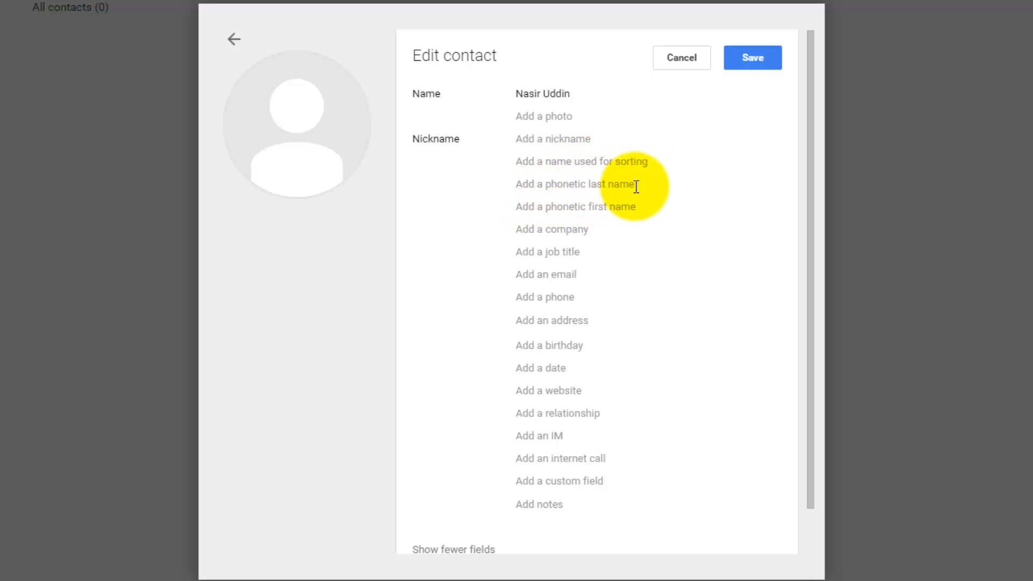
mouse_move(624, 207)
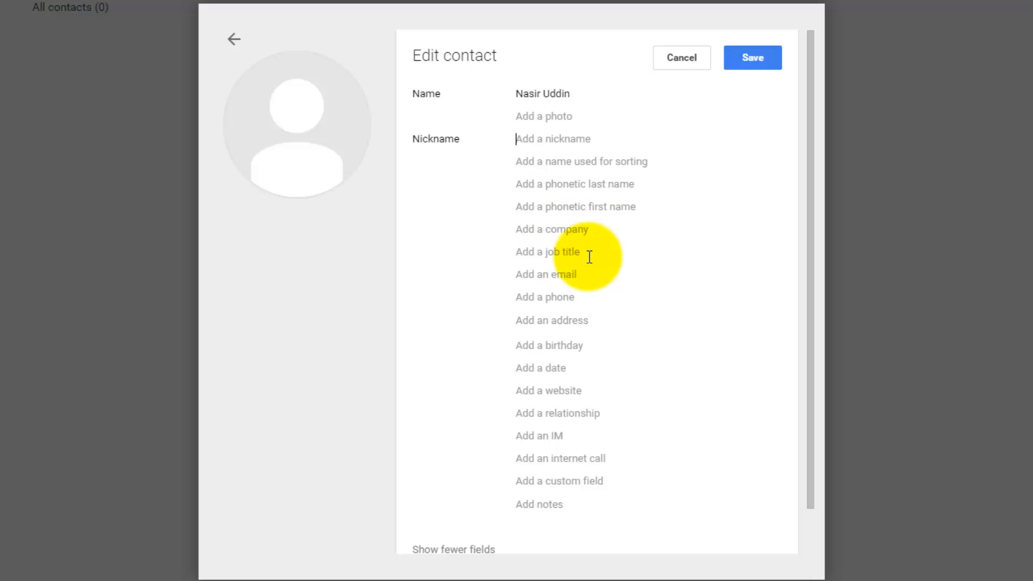
click(546, 274)
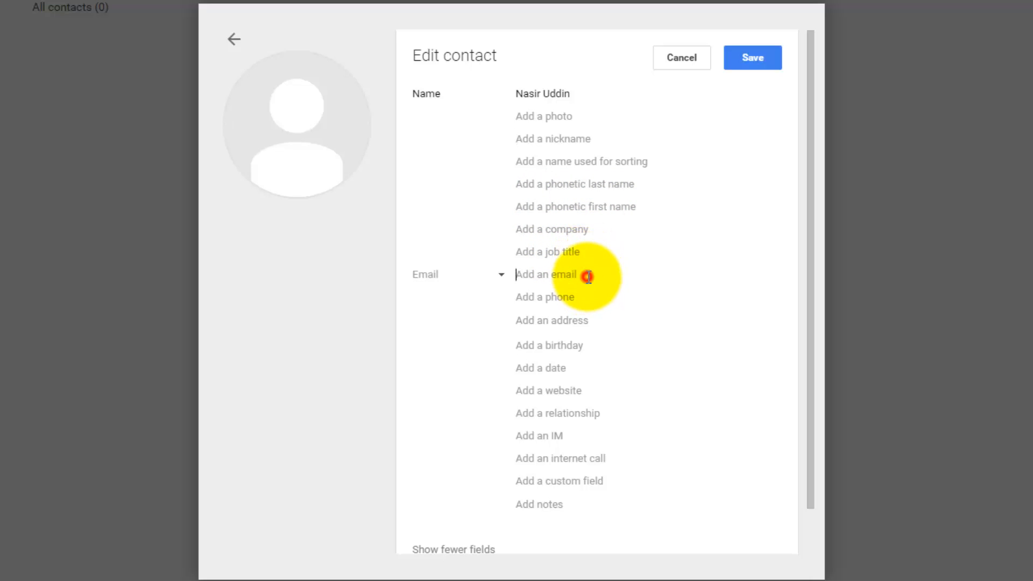
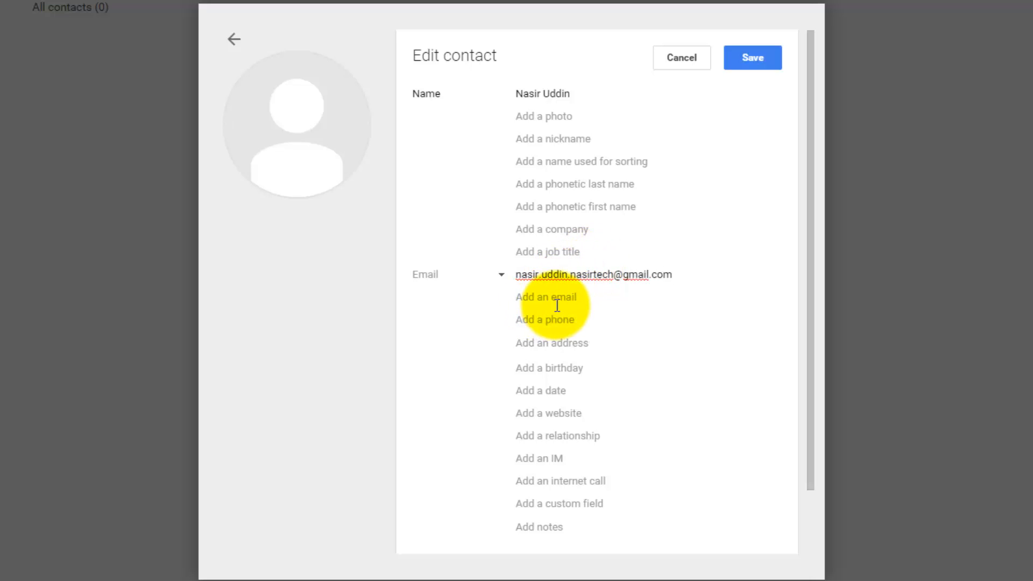
mouse_move(589, 301)
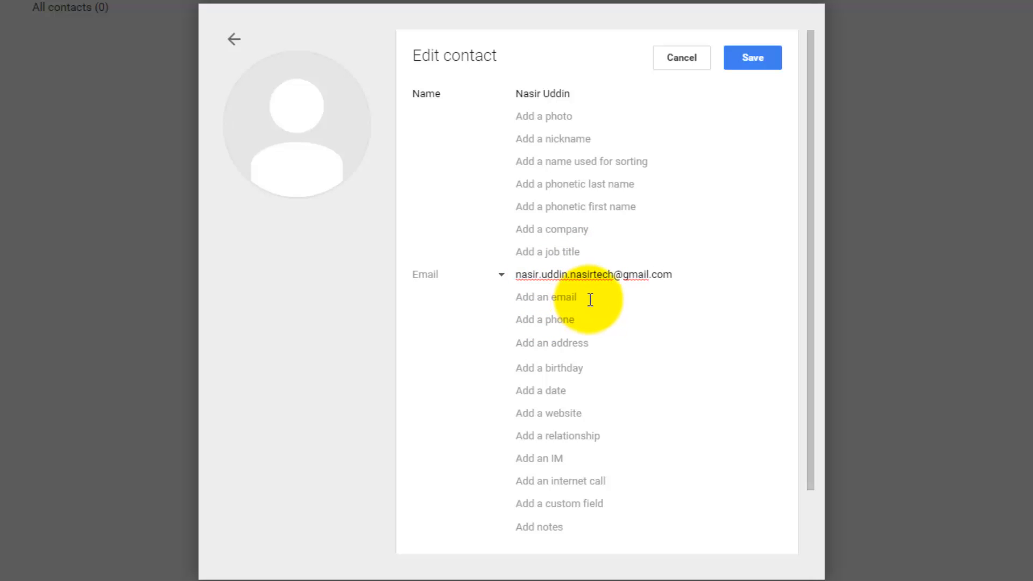
mouse_move(582, 369)
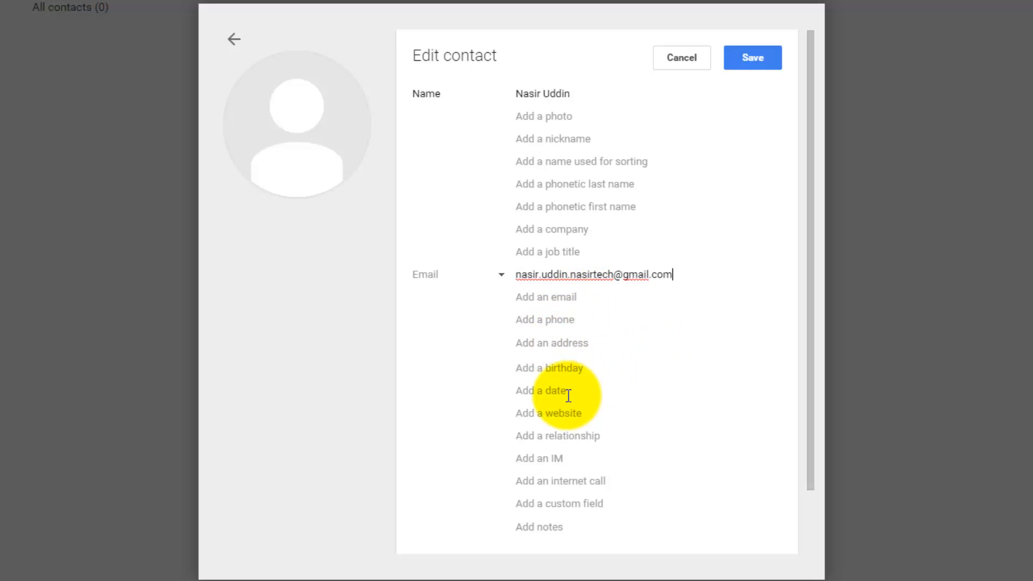
click(548, 413)
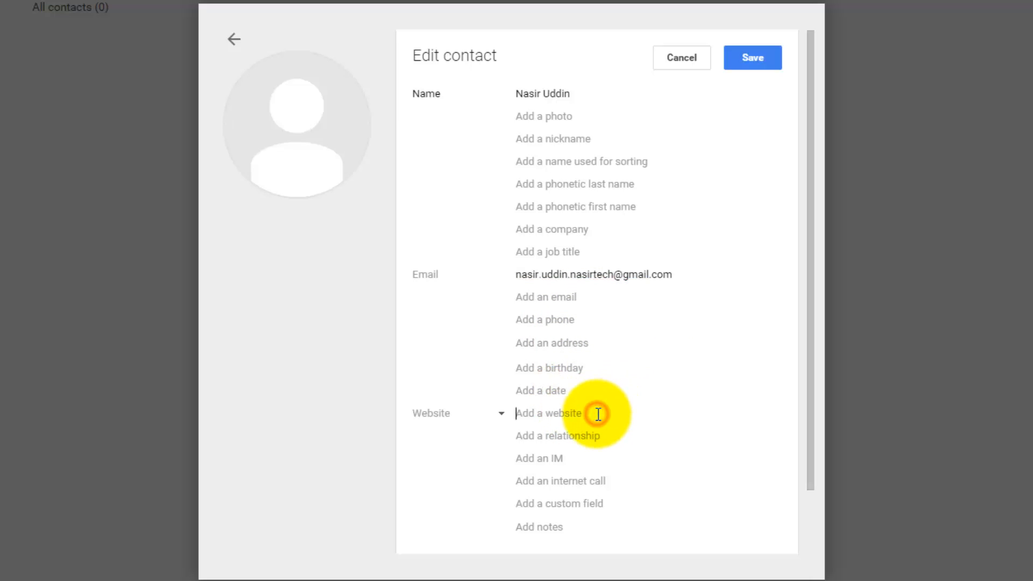
text(www)
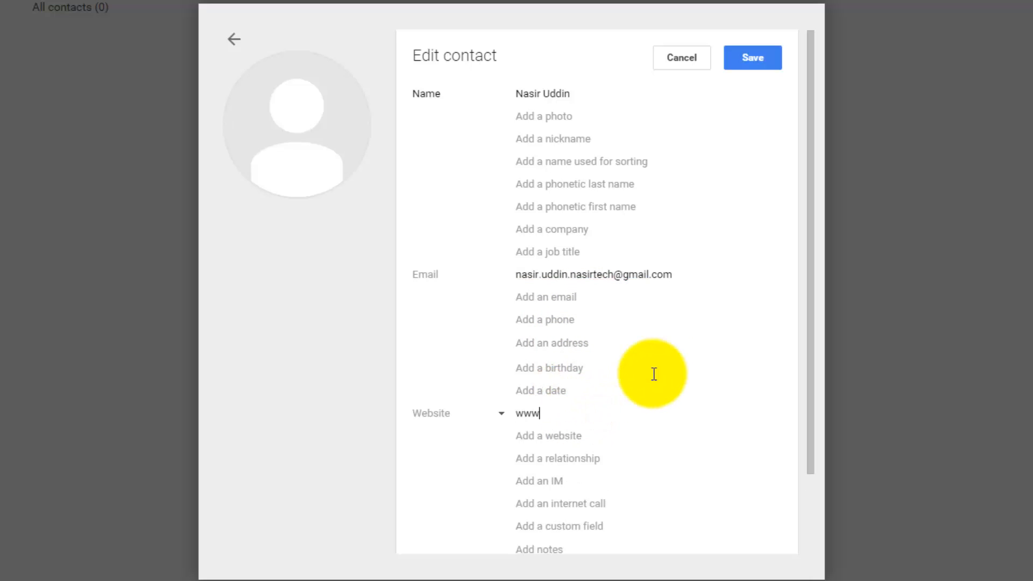
text(.nasir)
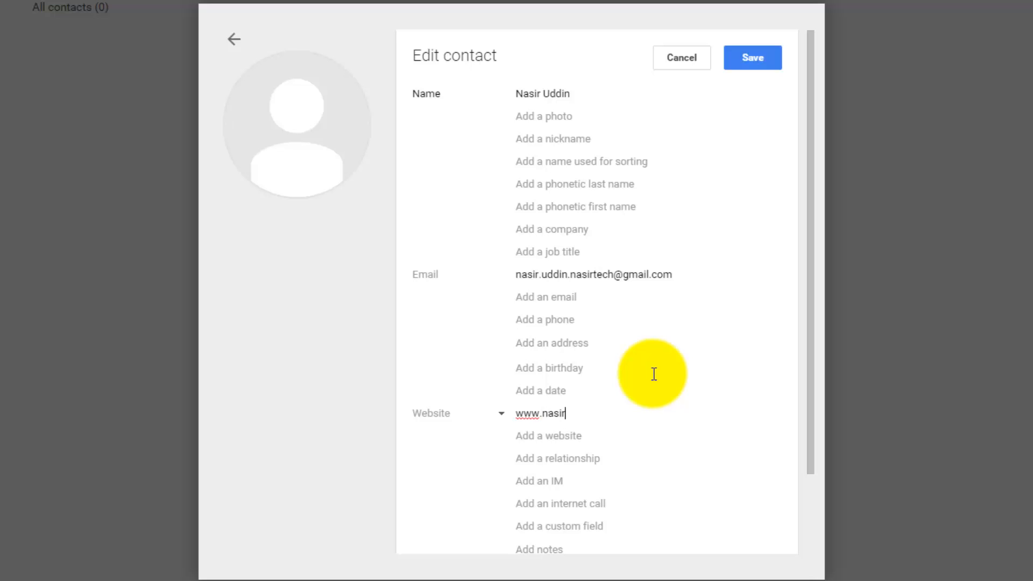
text(tec)
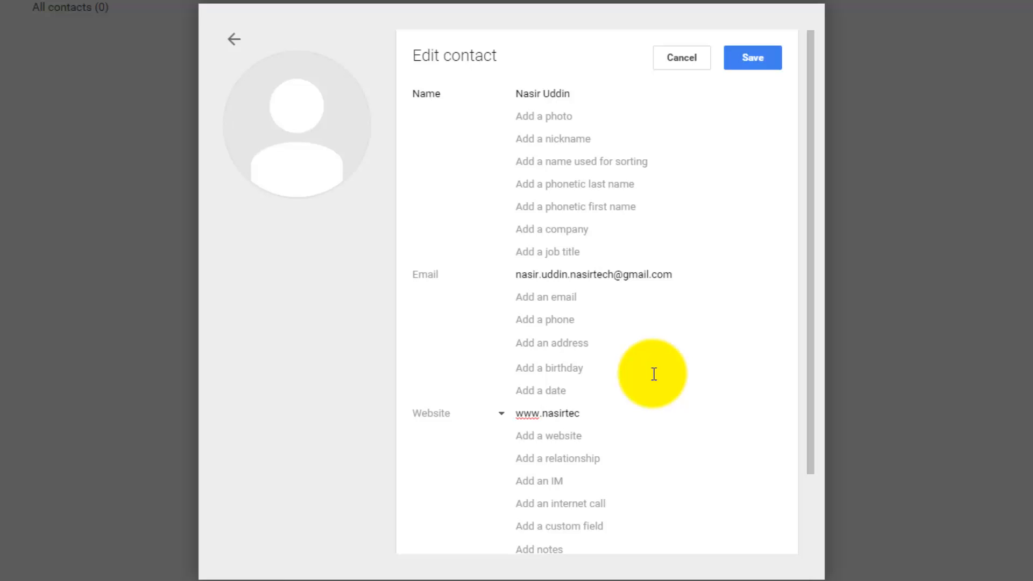
text(h.com.au)
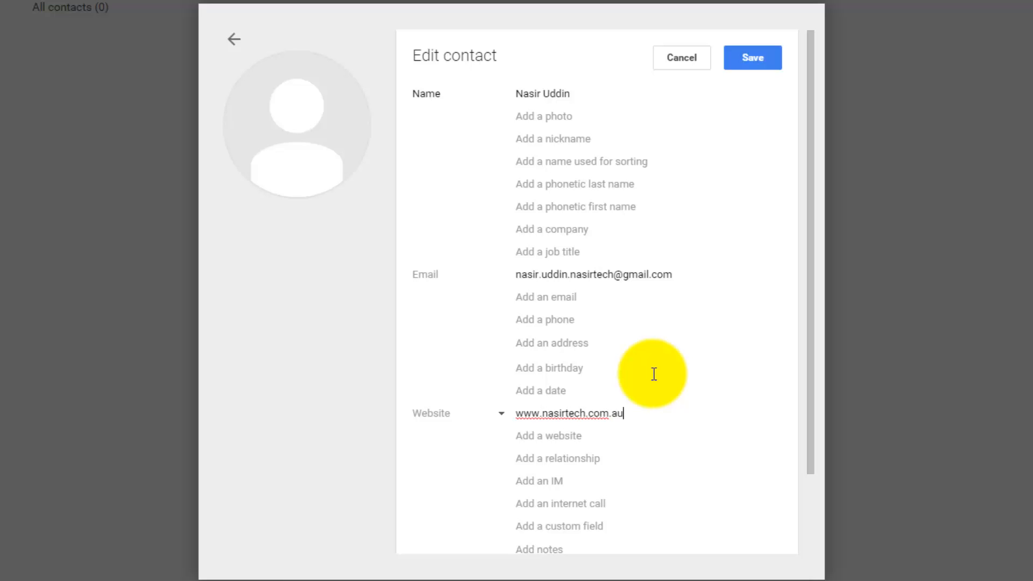
mouse_move(565, 440)
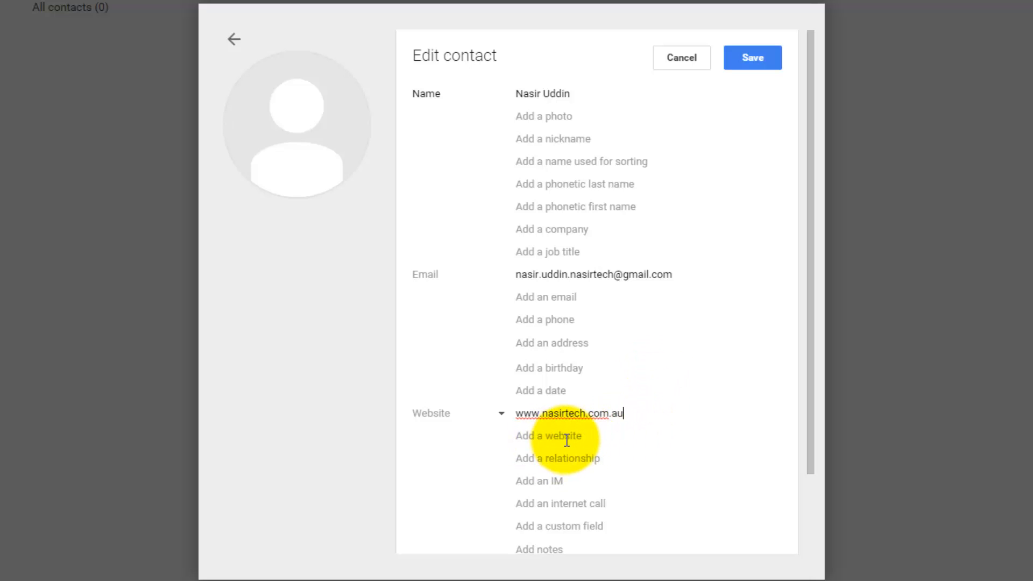
scroll(down, 3)
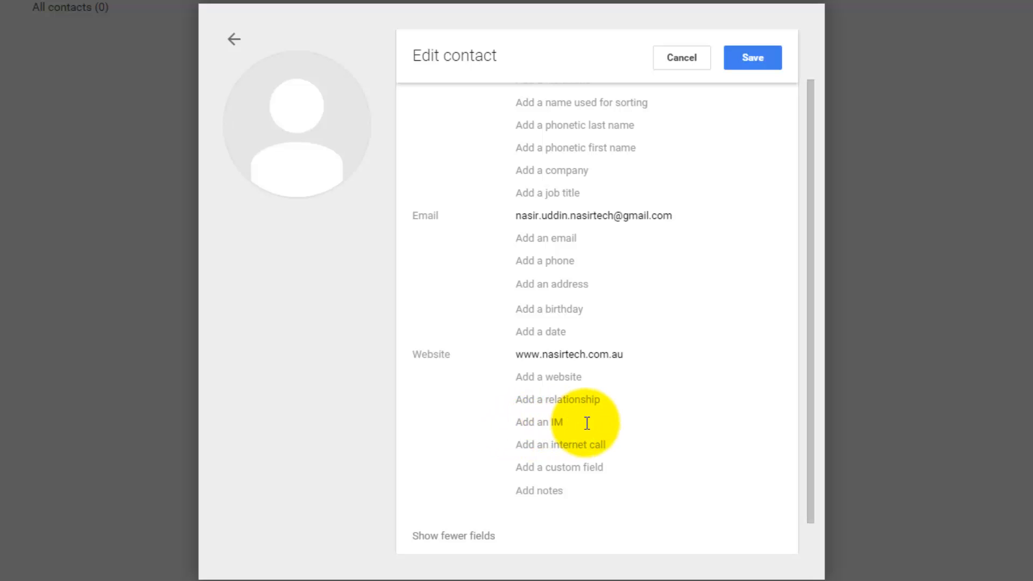
mouse_move(551, 474)
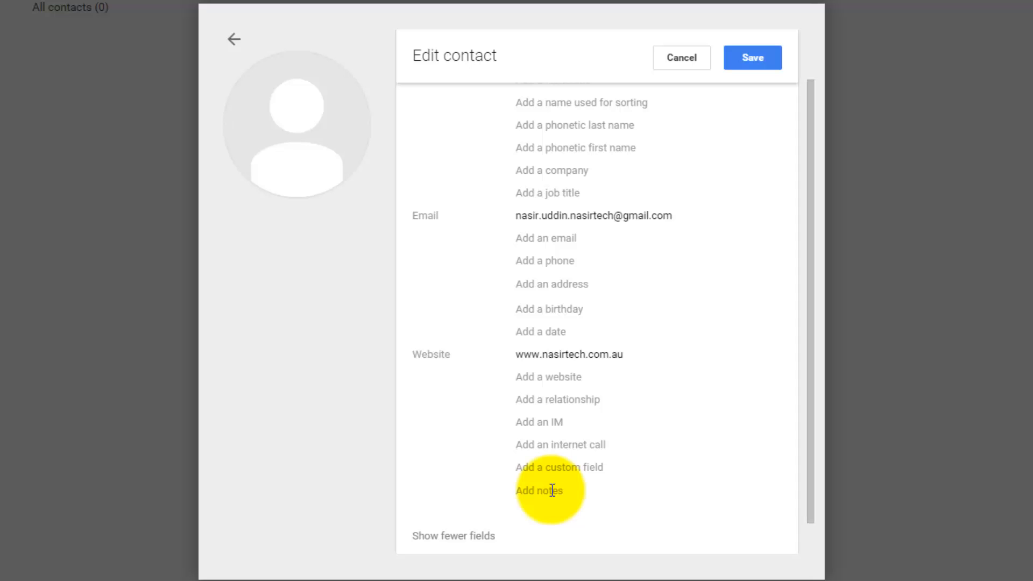
scroll(down, 3)
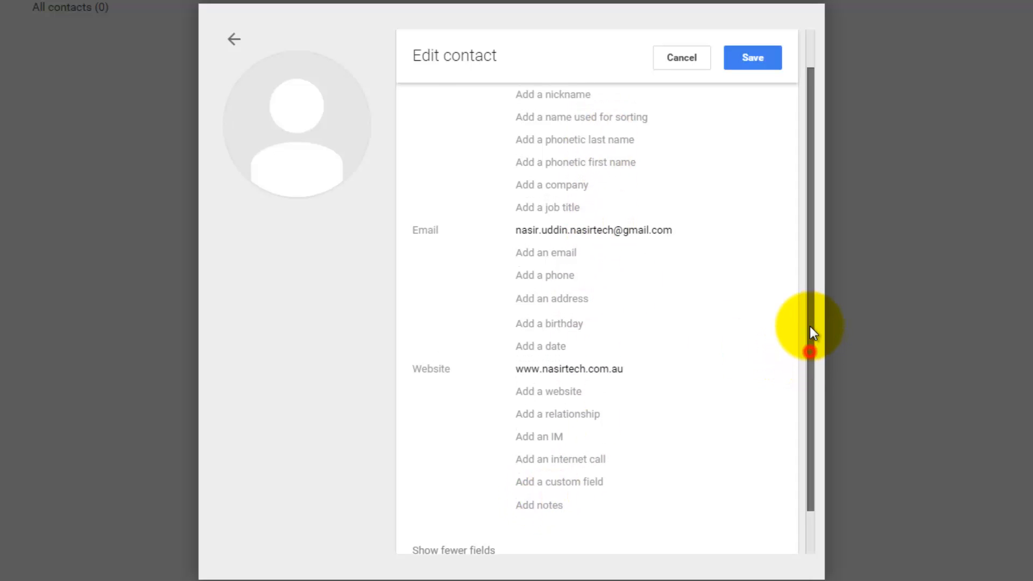
scroll(up, 3)
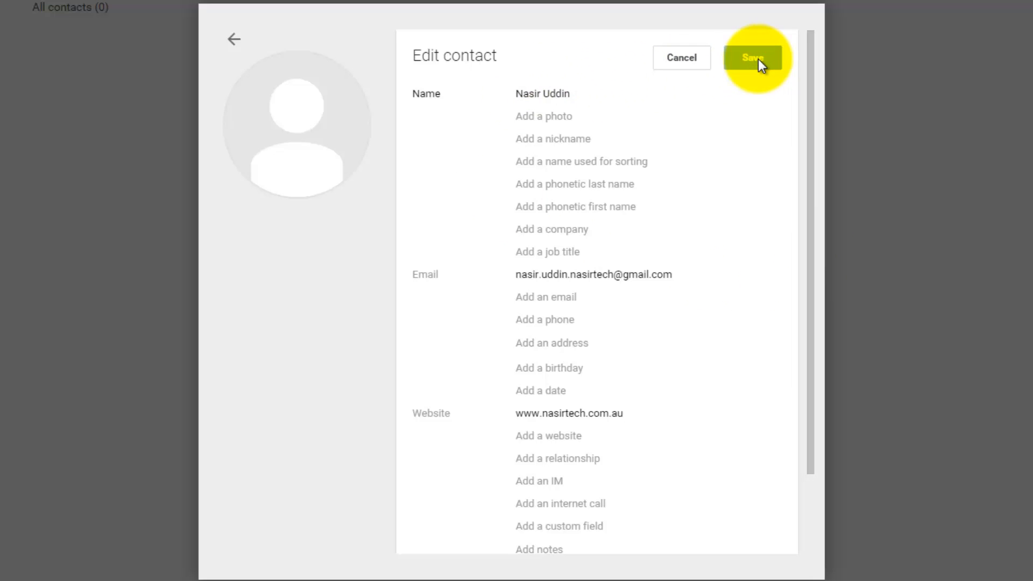
click(752, 57)
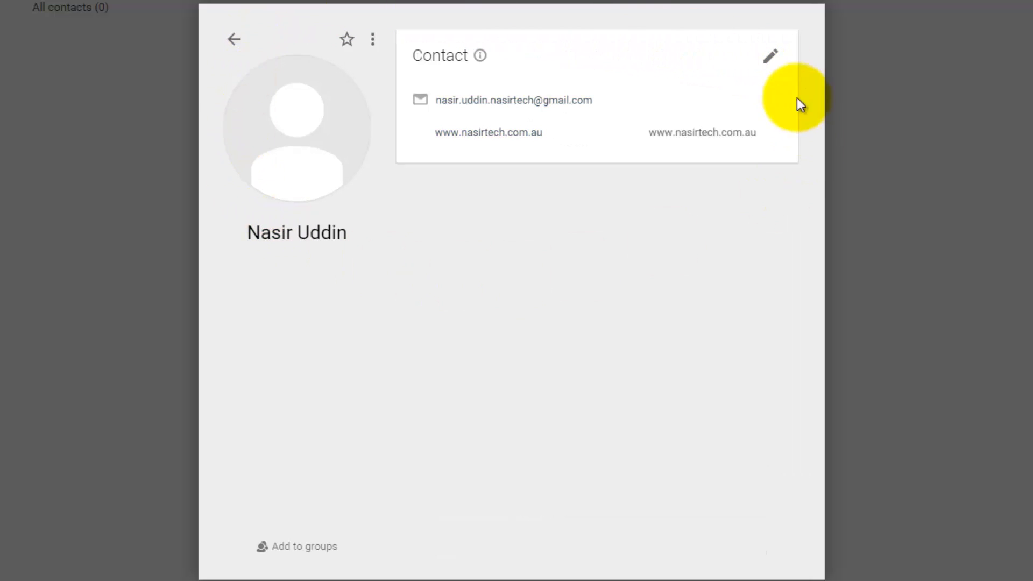
mouse_move(452, 227)
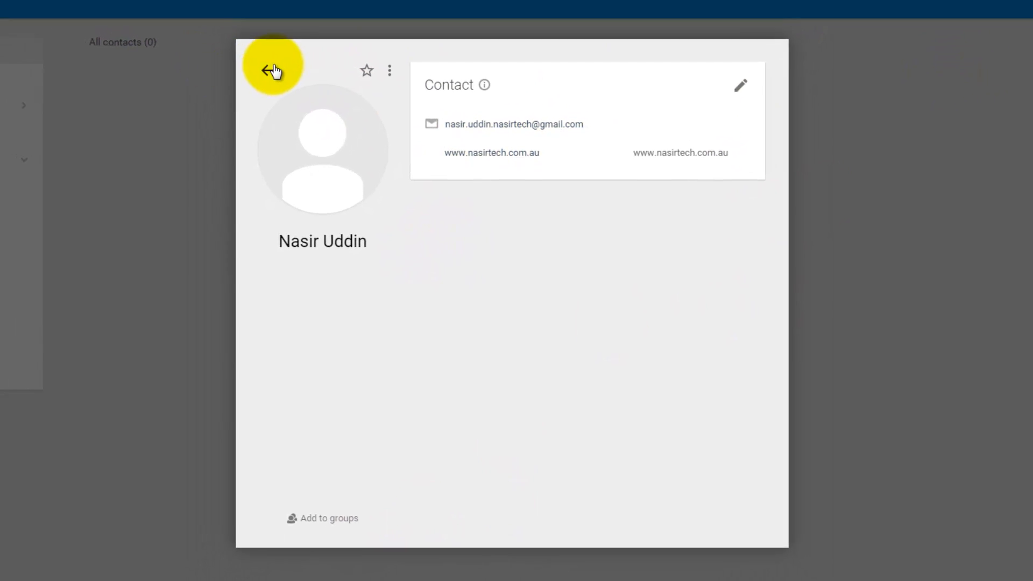
click(271, 71)
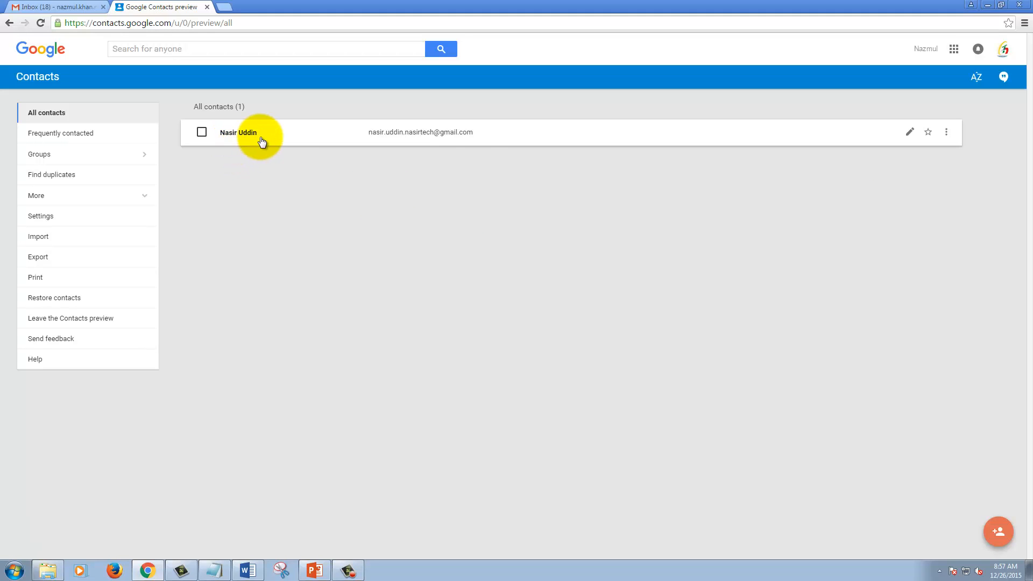
mouse_move(634, 144)
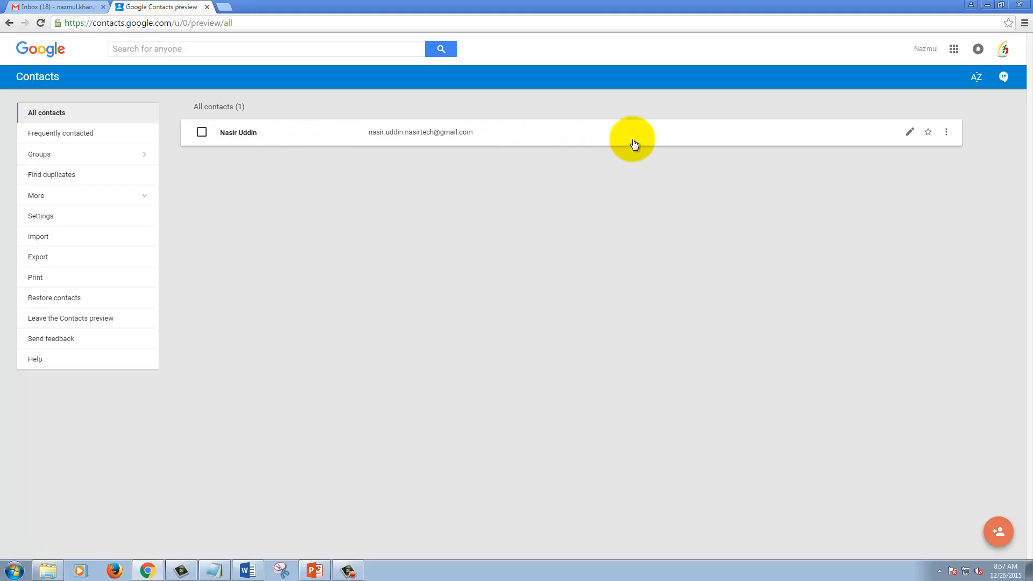
mouse_move(908, 147)
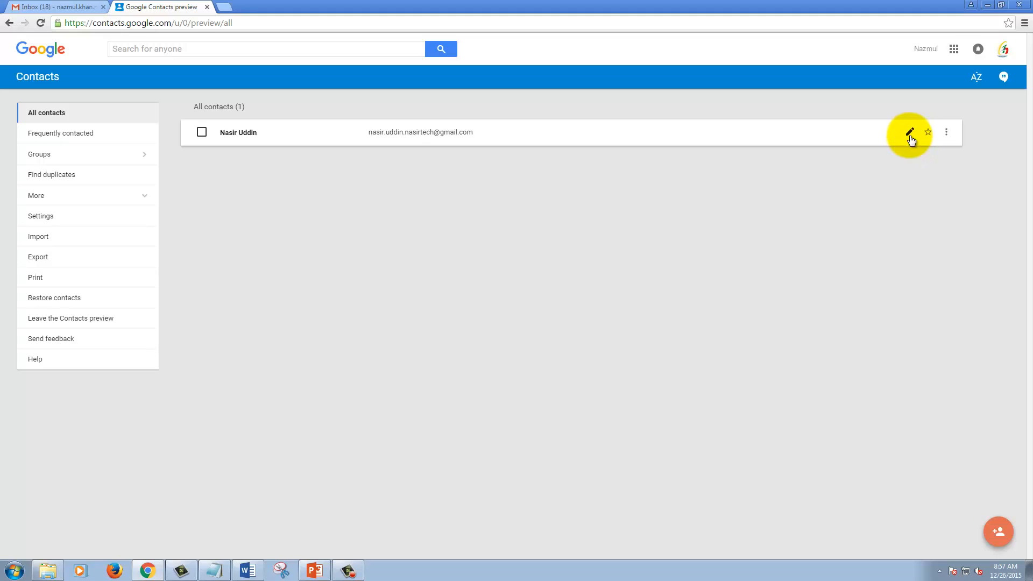
click(945, 131)
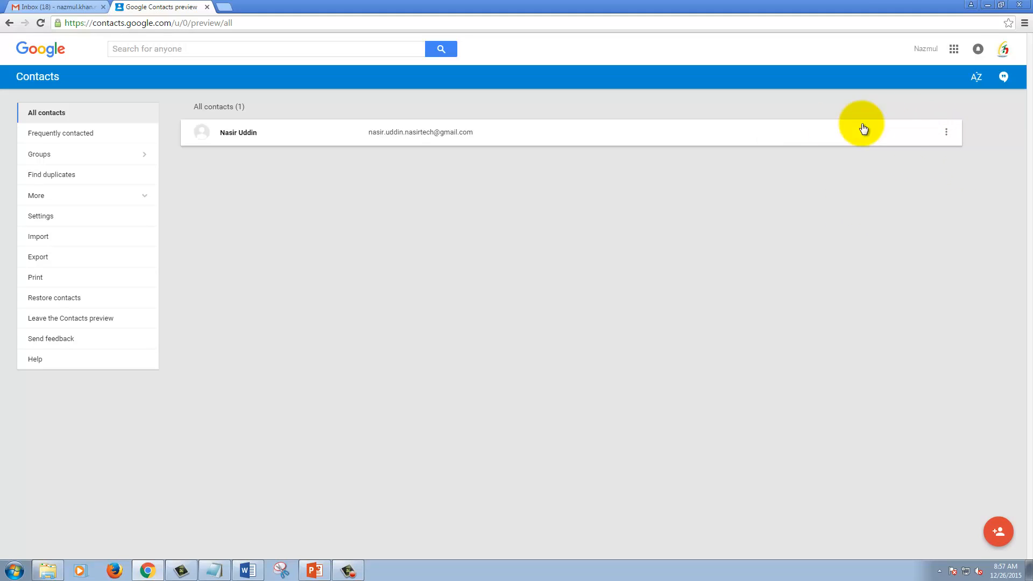
mouse_move(339, 175)
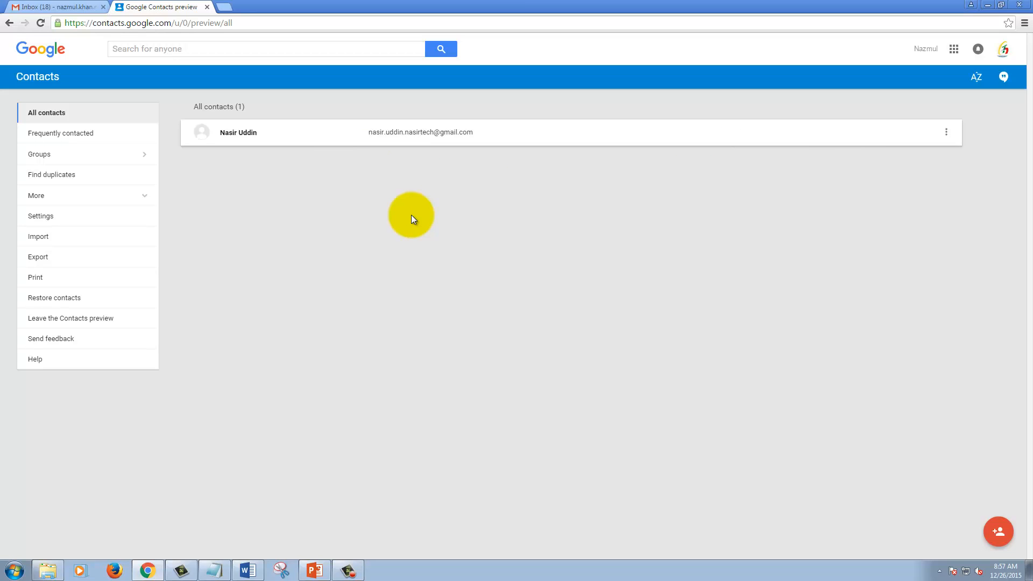
mouse_move(71, 7)
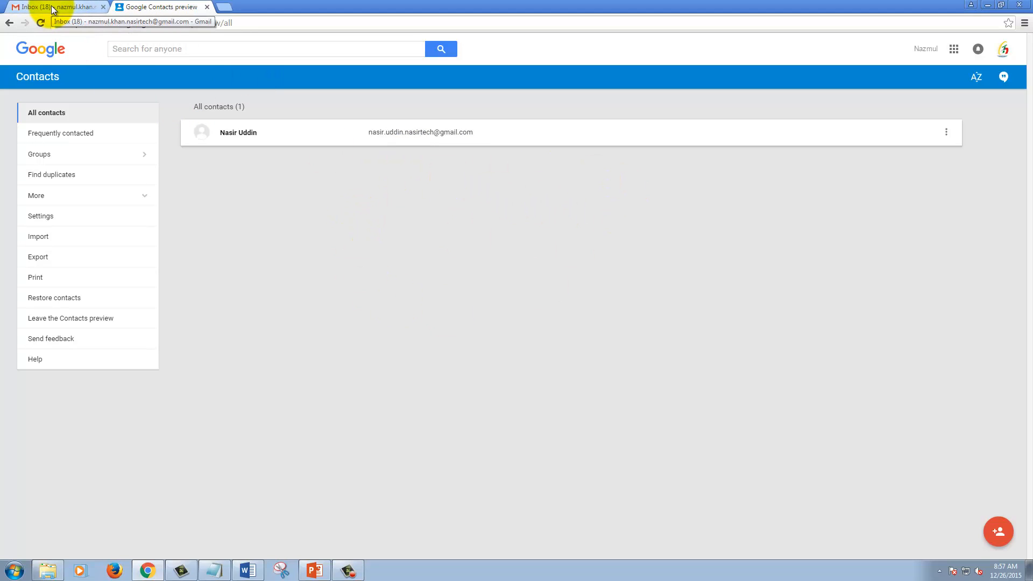
Step: Switch back to the Gmail inbox browser tab
click(56, 7)
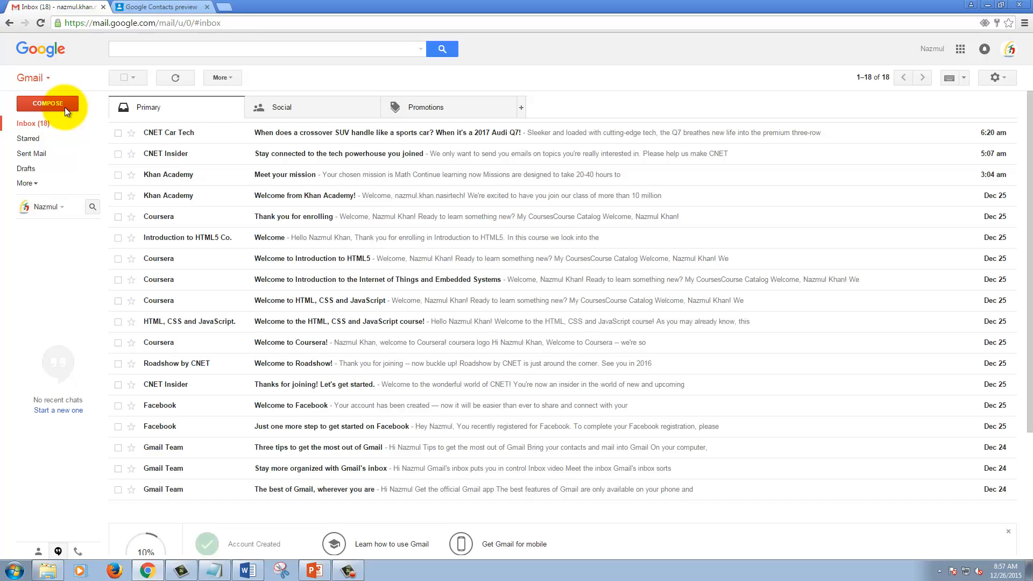
click(46, 104)
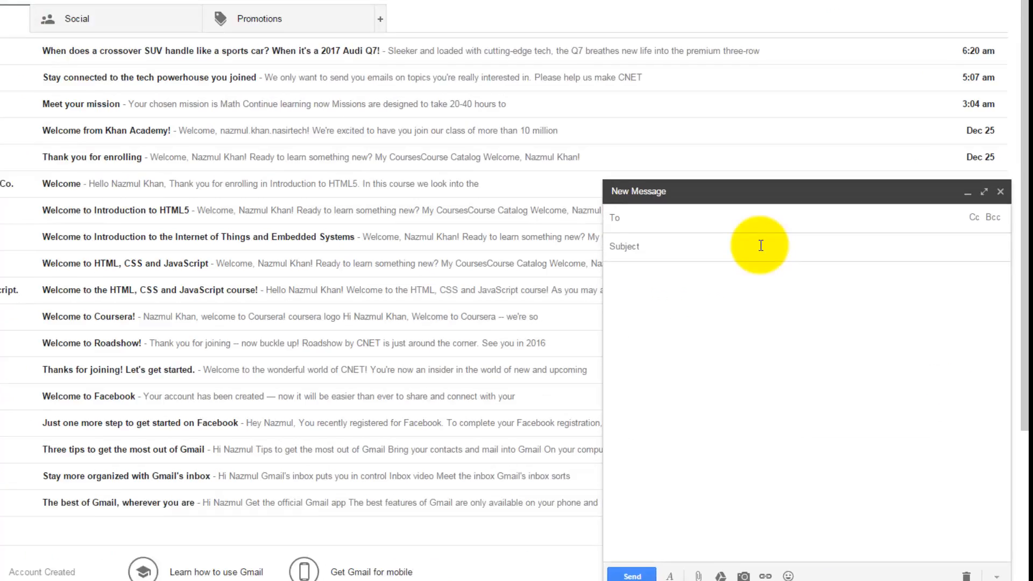
text(nas)
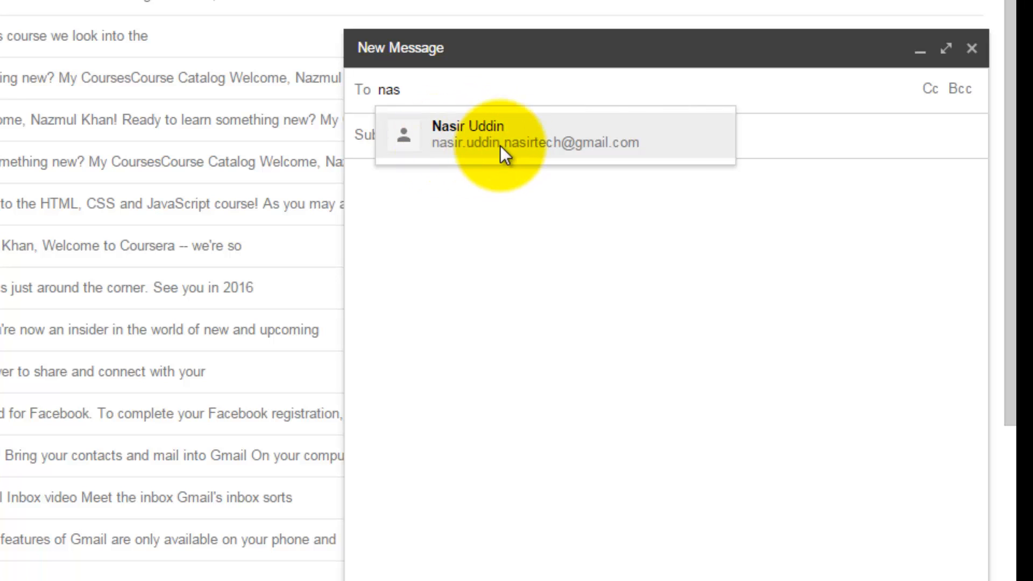
mouse_move(321, 506)
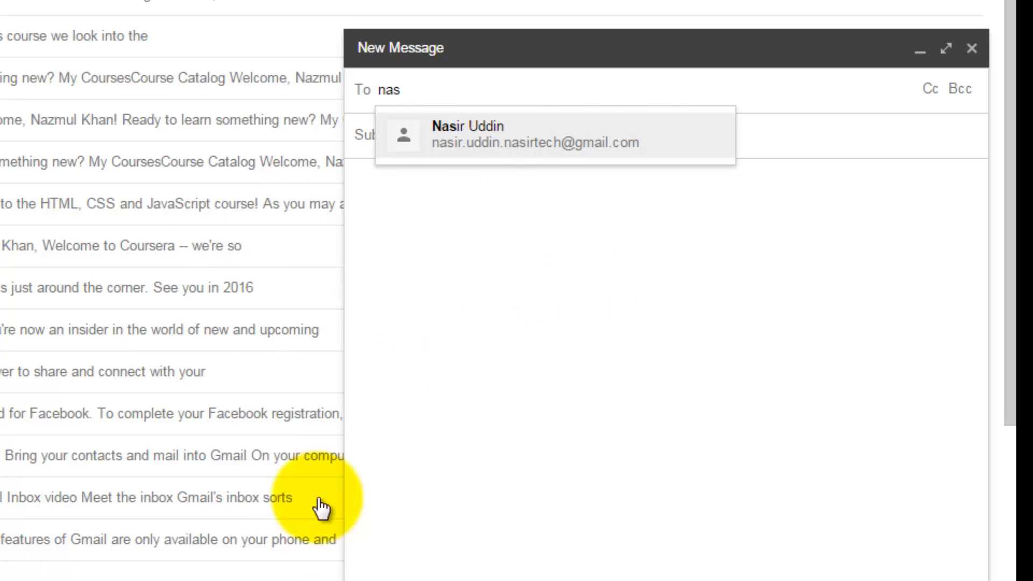